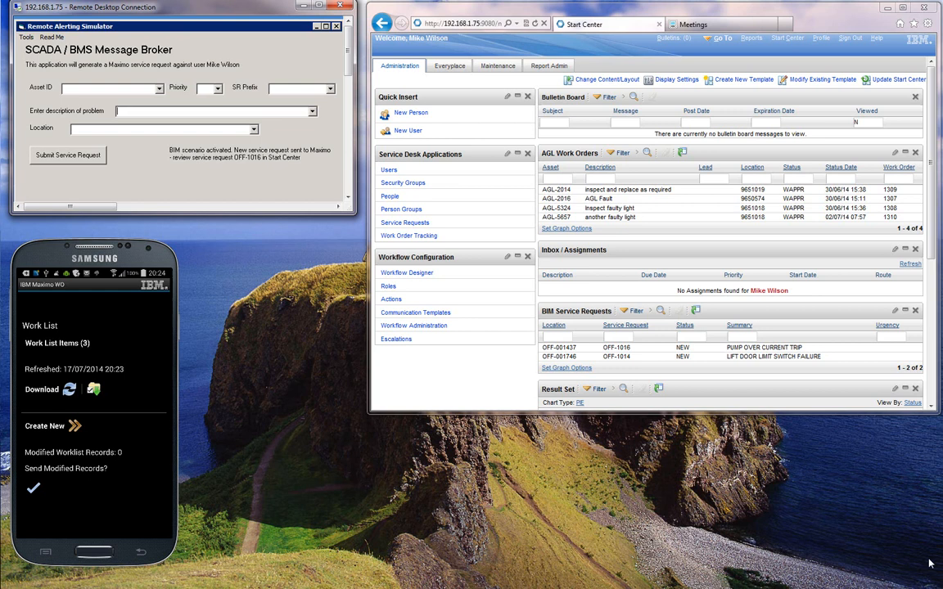
{"action": "mouse_move", "coordinate": [717, 524]}
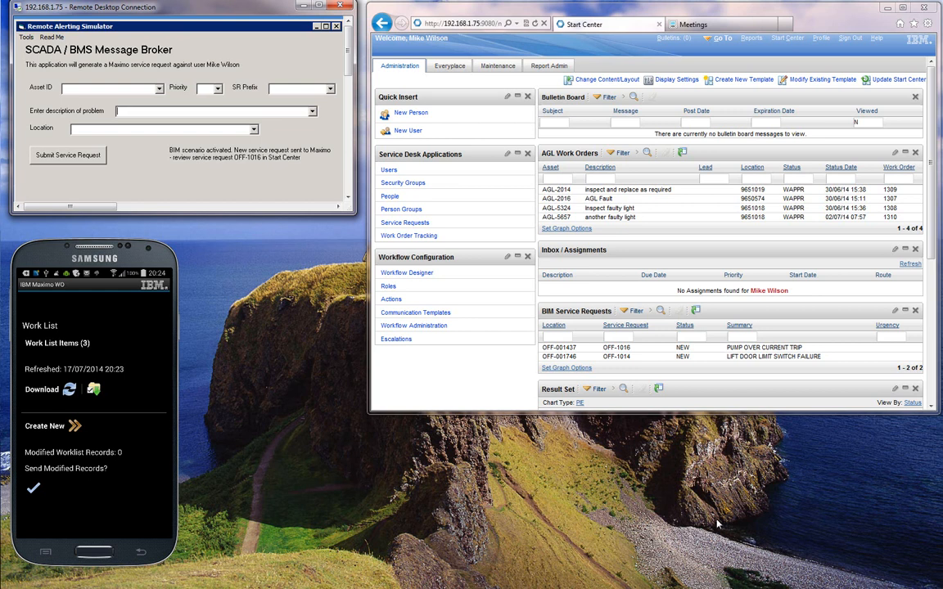
- Raise an OFF-prefixed priority 1 'PUMP OVER CURRENT TRIP' request for CP-101 at Canary Wharf
{"action": "left_click", "coordinate": [160, 87]}
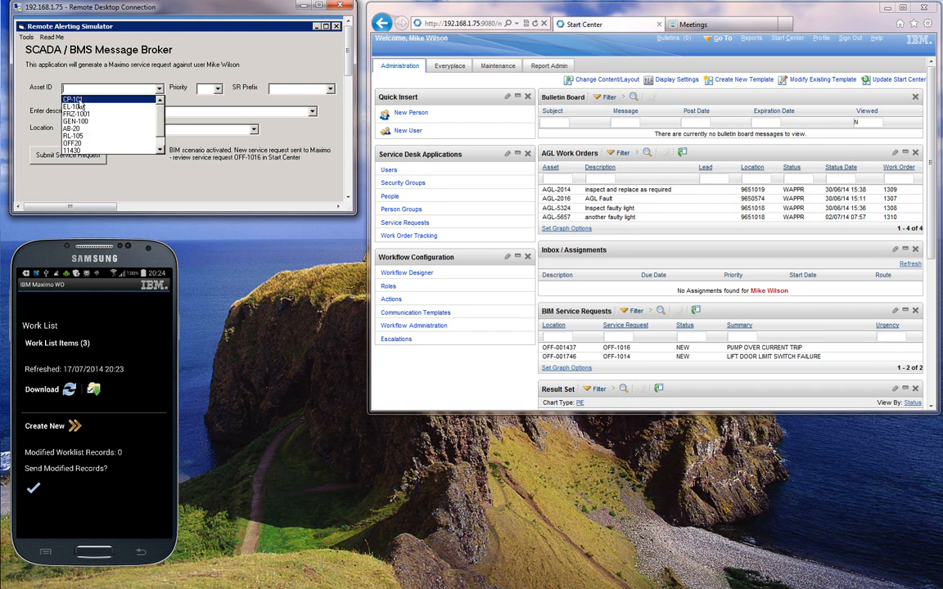
{"action": "left_click", "coordinate": [72, 98]}
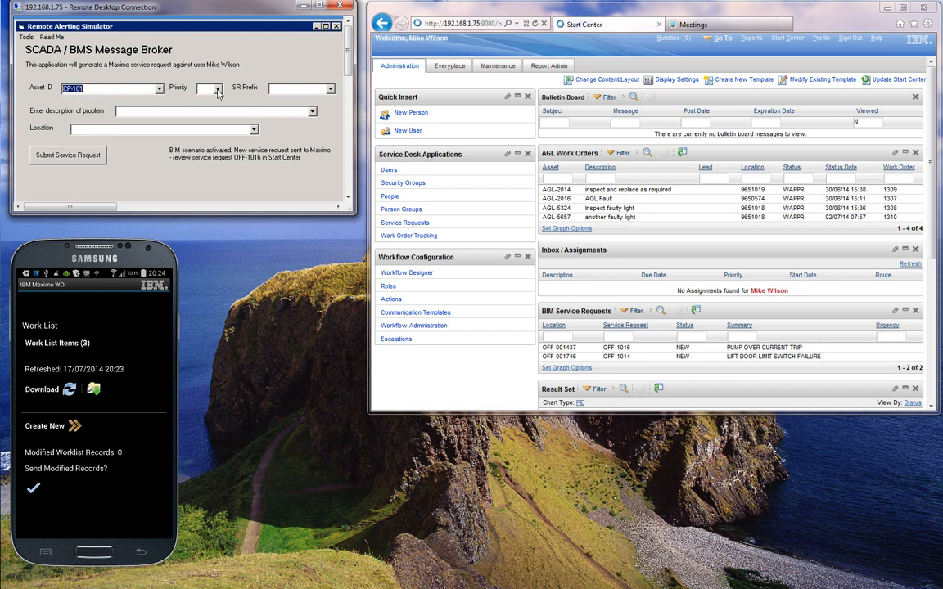
{"action": "left_click", "coordinate": [330, 87]}
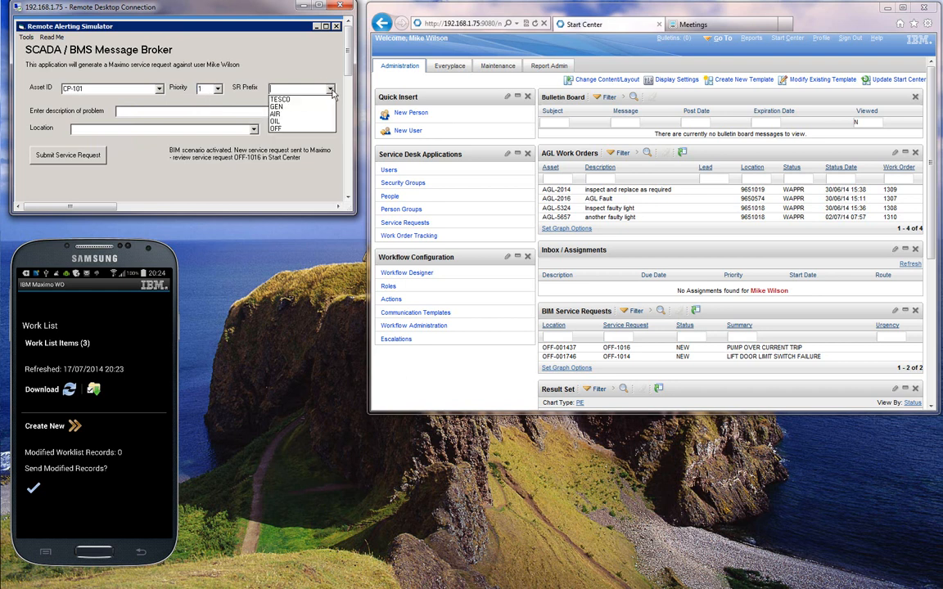
{"action": "left_click", "coordinate": [275, 129]}
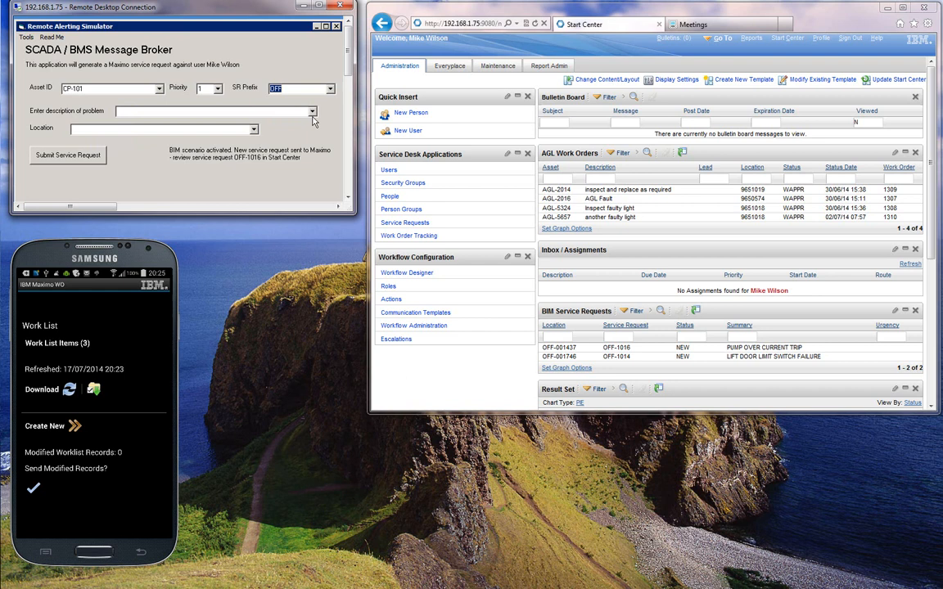
{"action": "left_click", "coordinate": [312, 111]}
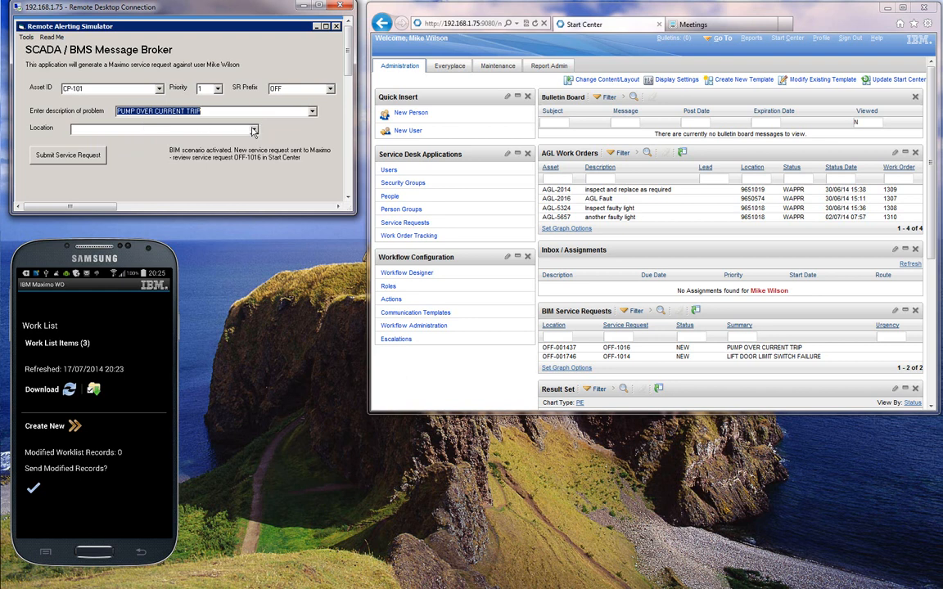
{"action": "left_click", "coordinate": [254, 129]}
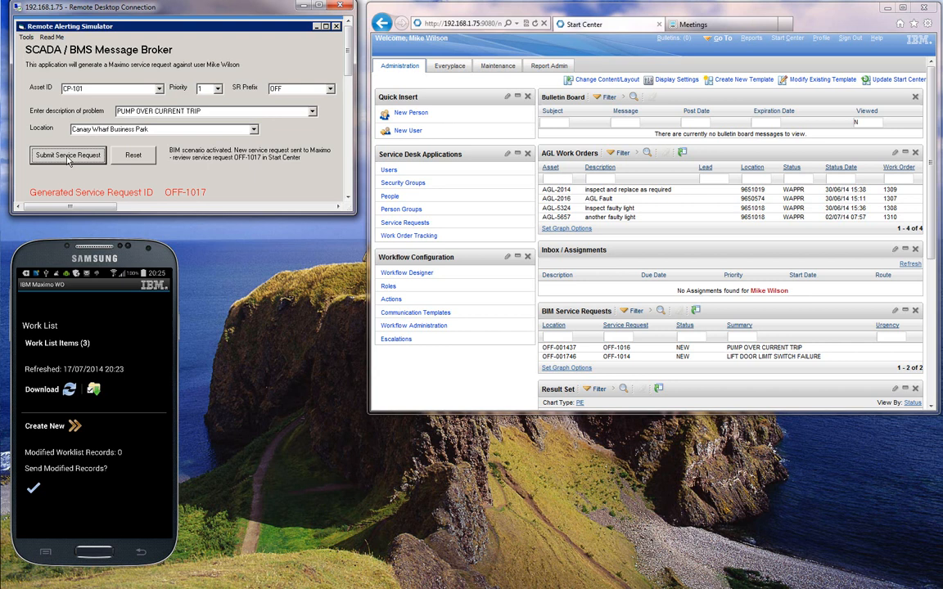
{"action": "mouse_move", "coordinate": [229, 199]}
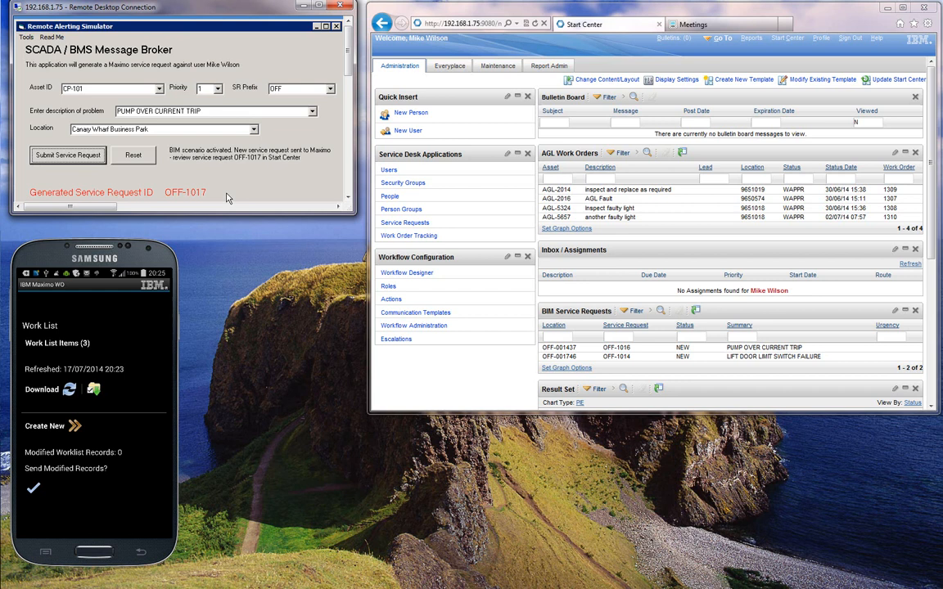
{"action": "mouse_move", "coordinate": [203, 202]}
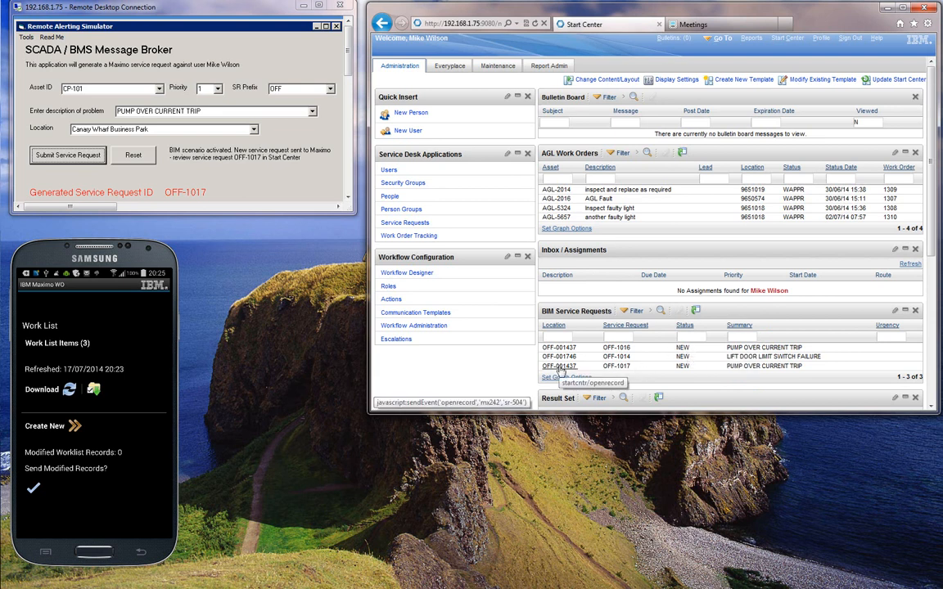
- Open service request OFF-1017 and go to its service address record 1002
{"action": "left_click", "coordinate": [559, 366]}
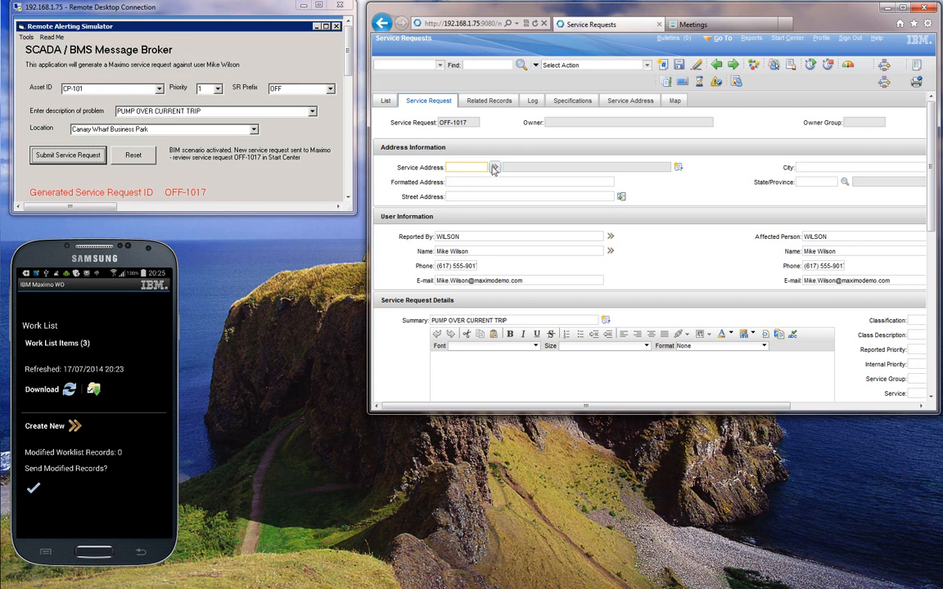
{"action": "left_click", "coordinate": [494, 167]}
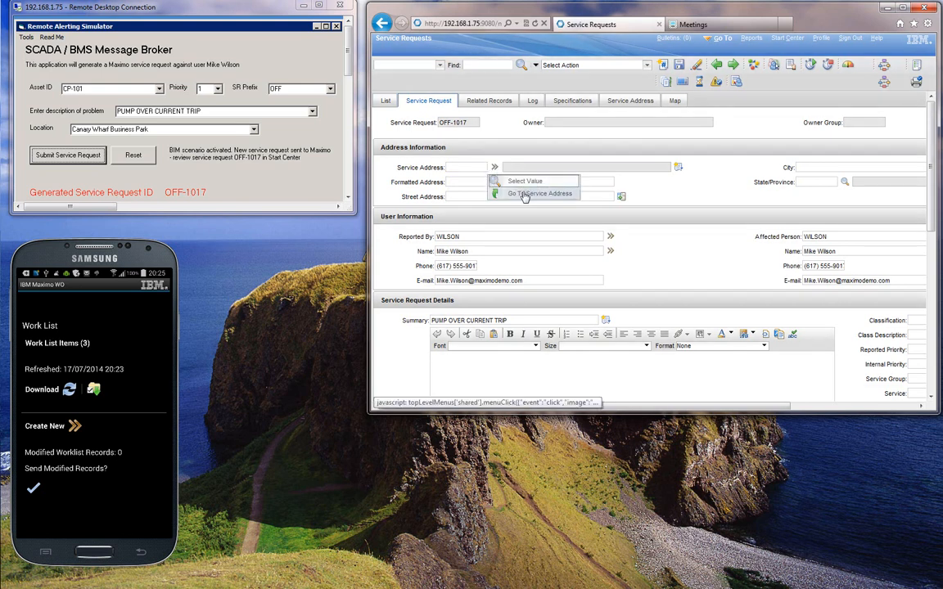
{"action": "left_click", "coordinate": [540, 193]}
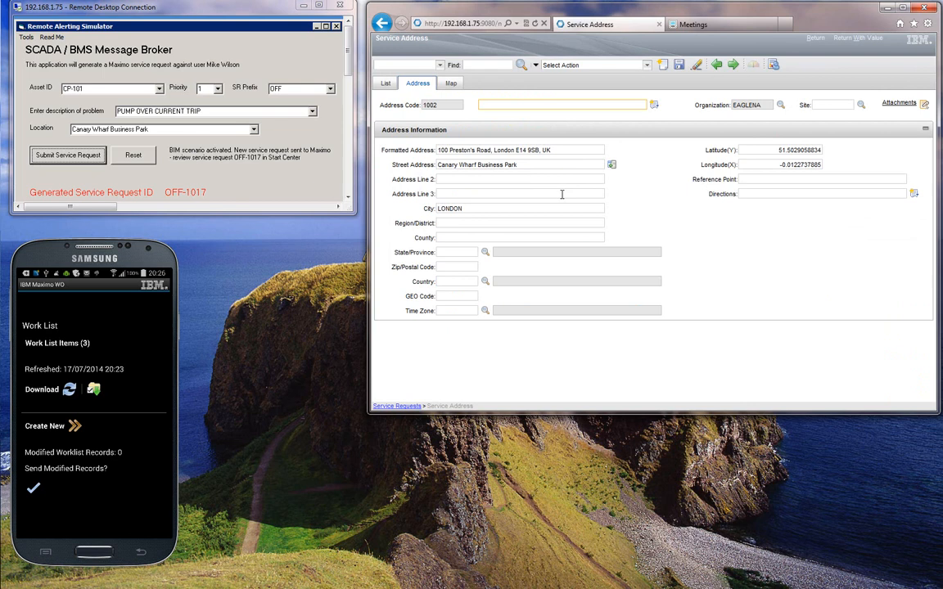
{"action": "mouse_move", "coordinate": [500, 151]}
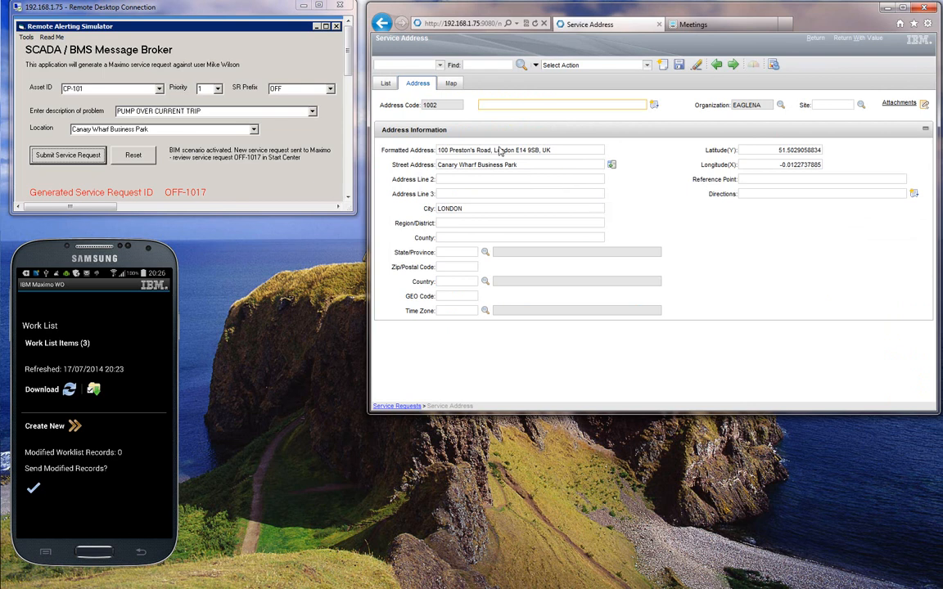
- View address 1002 on the satellite map in a maximized window, then return to OFF-1017
{"action": "left_click", "coordinate": [450, 83]}
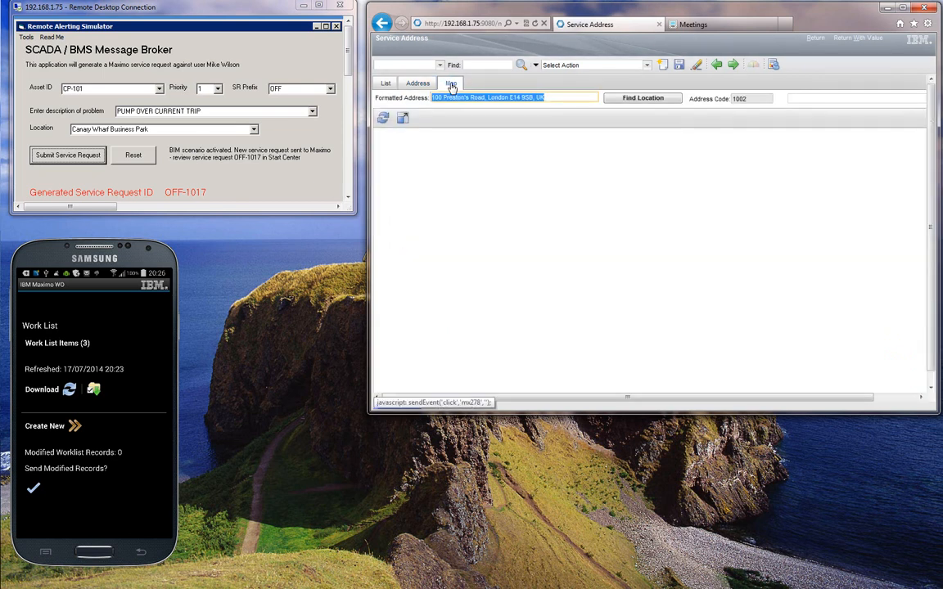
{"action": "left_click", "coordinate": [643, 97]}
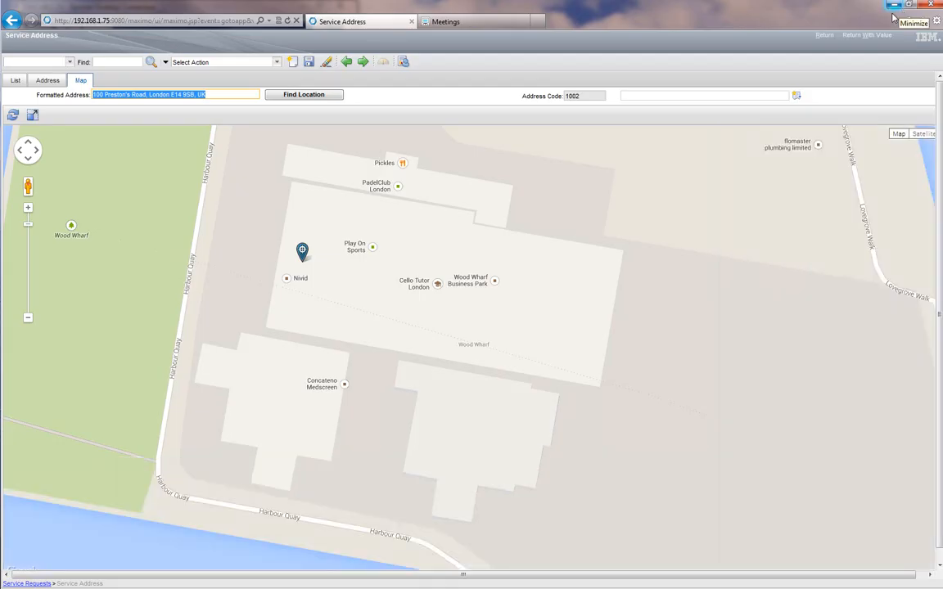
{"action": "mouse_move", "coordinate": [923, 134]}
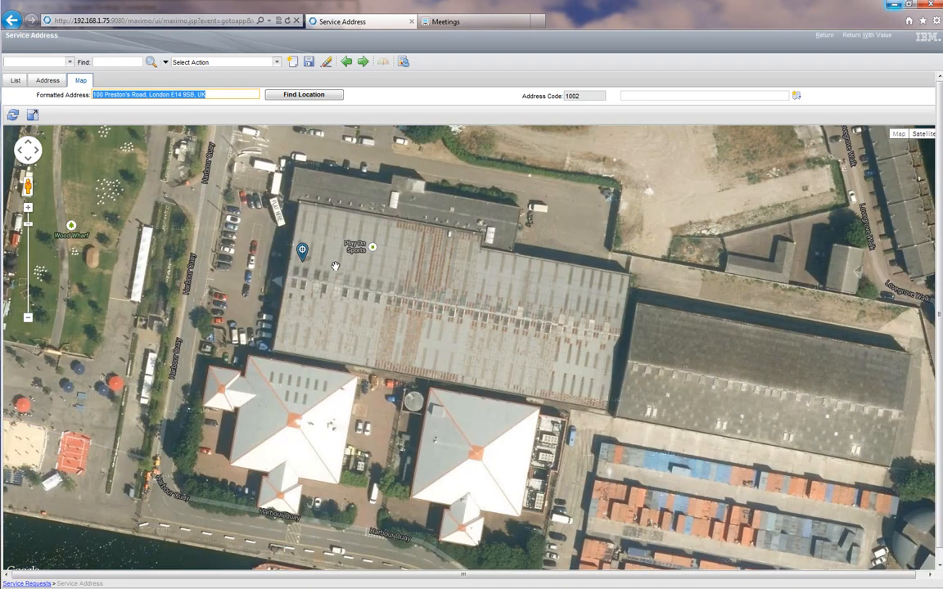
{"action": "mouse_move", "coordinate": [366, 264]}
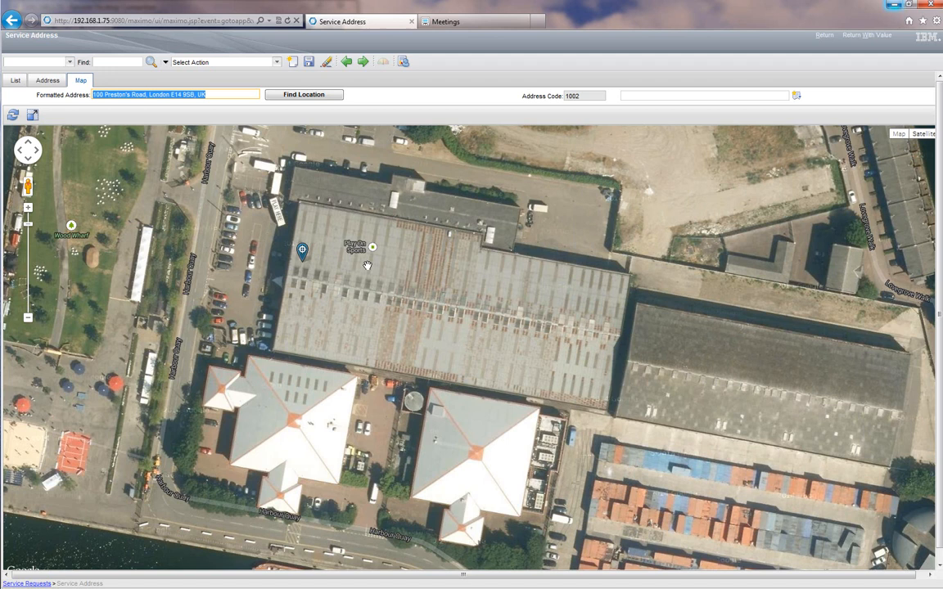
{"action": "mouse_move", "coordinate": [747, 183]}
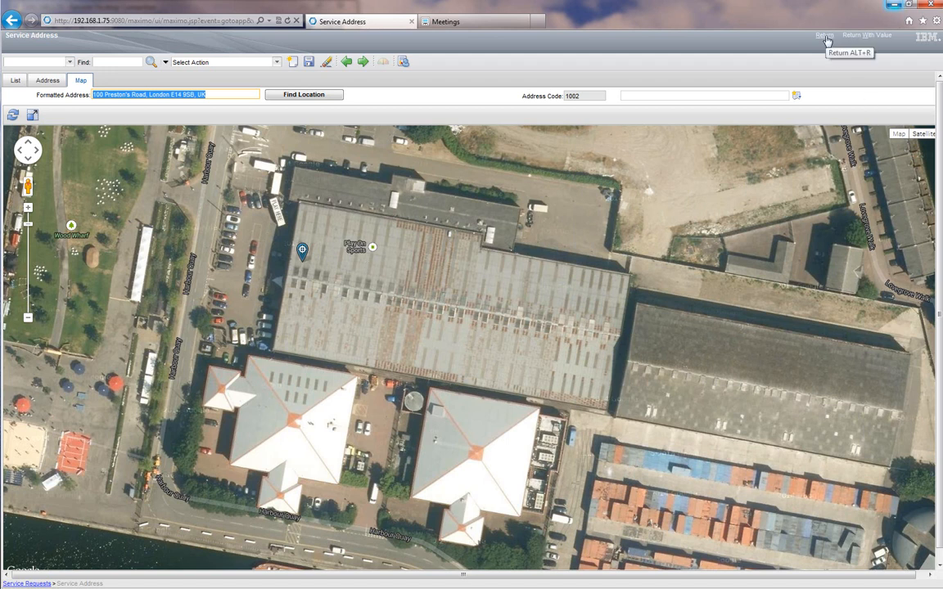
{"action": "left_click", "coordinate": [824, 36]}
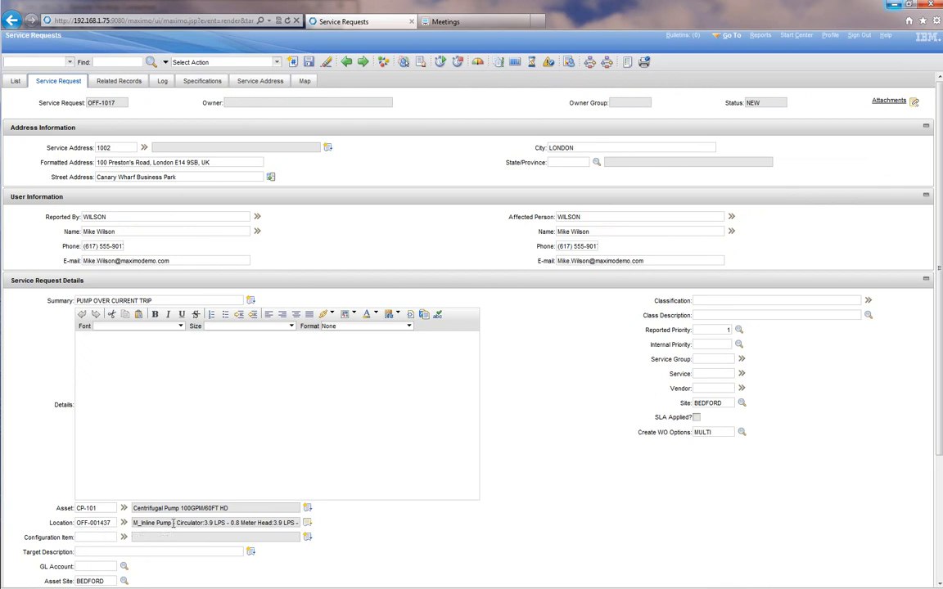
{"action": "mouse_move", "coordinate": [197, 522]}
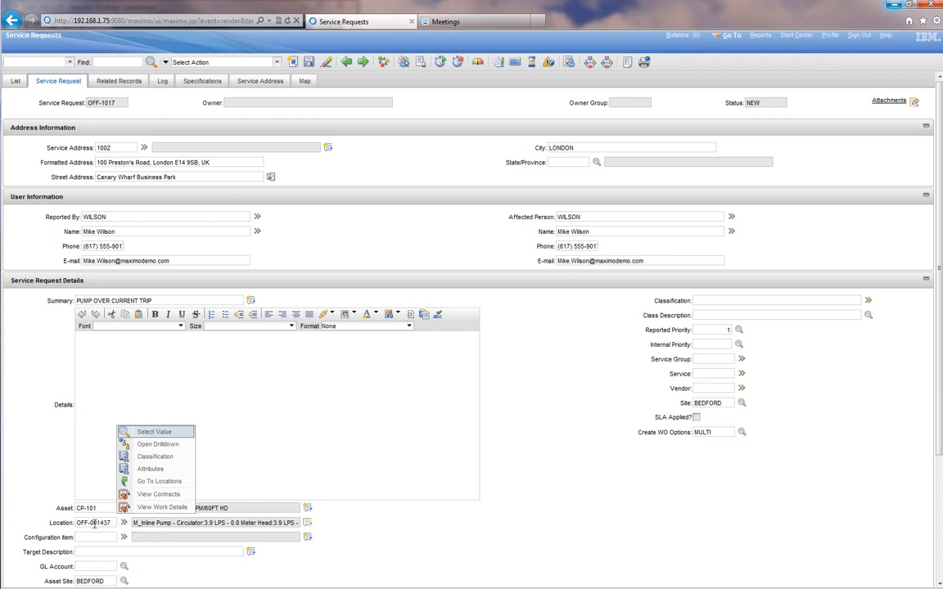
{"action": "mouse_move", "coordinate": [140, 516]}
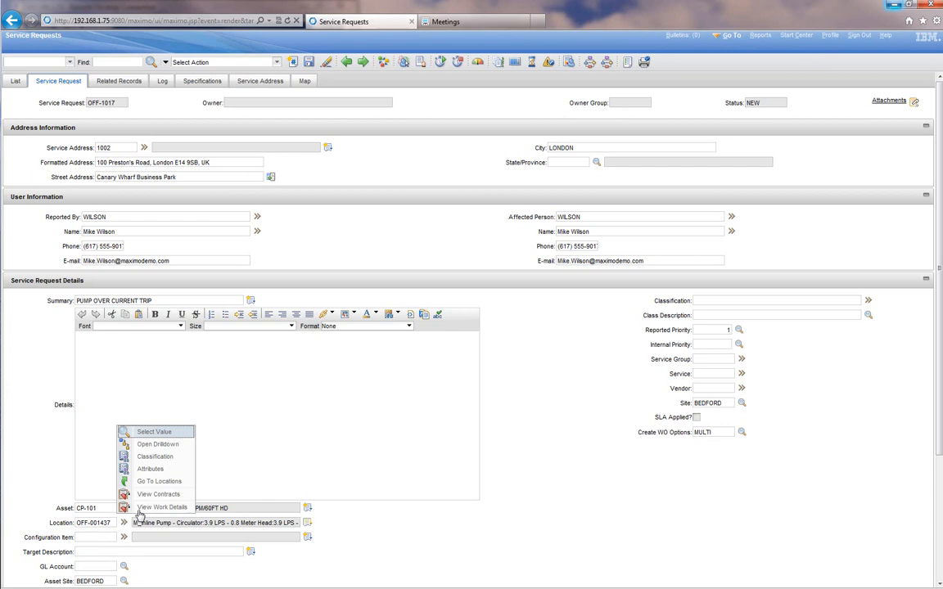
- Go to location OFF-001437 from the service request's Location field
{"action": "left_click", "coordinate": [159, 481]}
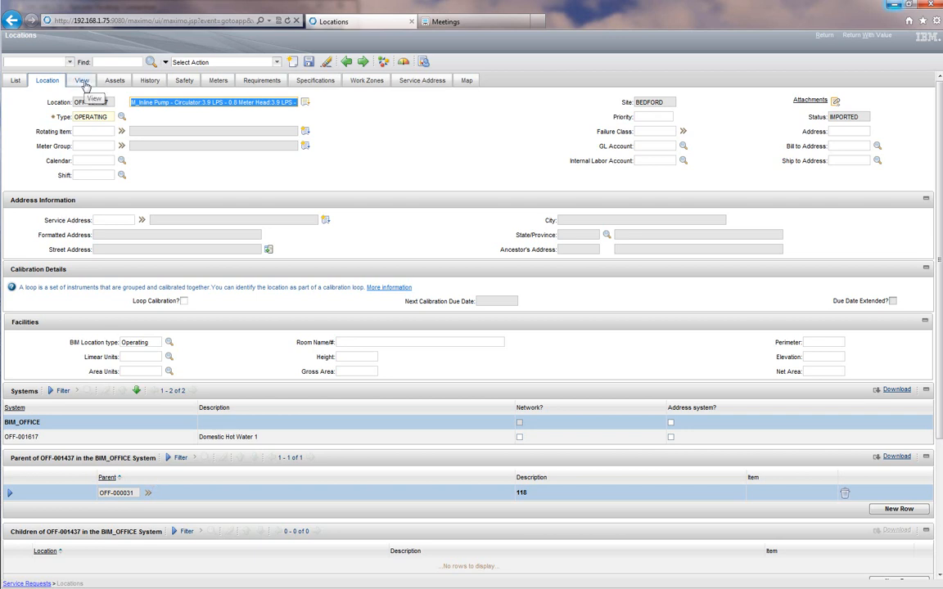
- Show location OFF-001437 in the BIM 3D model viewer and switch to navigation mode
{"action": "left_click", "coordinate": [81, 80]}
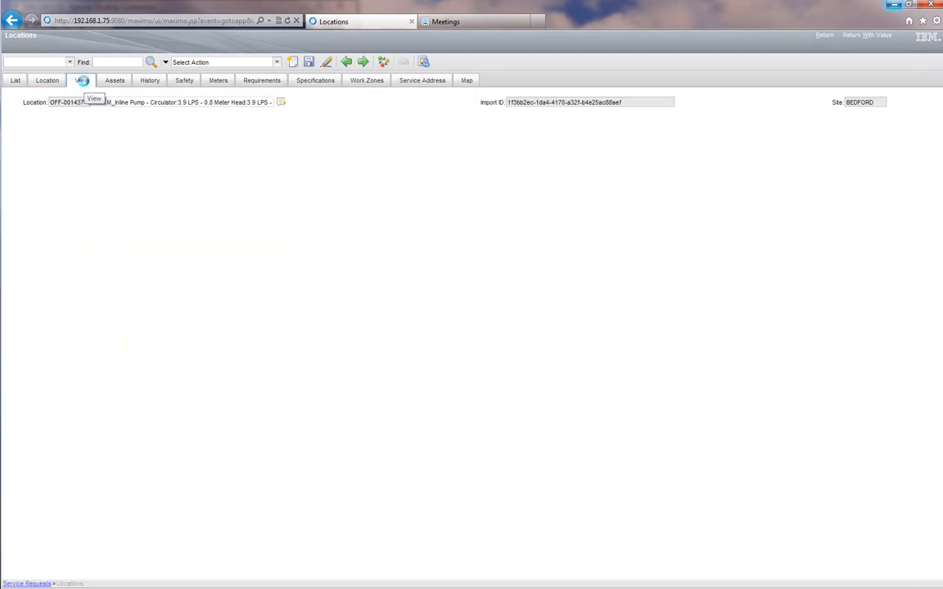
{"action": "left_click", "coordinate": [81, 81]}
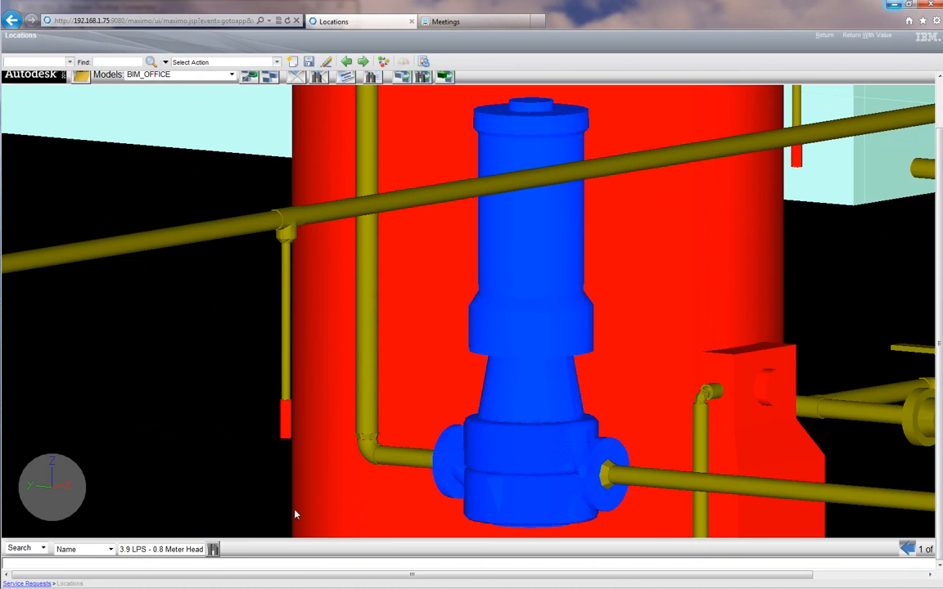
{"action": "right_click", "coordinate": [52, 487]}
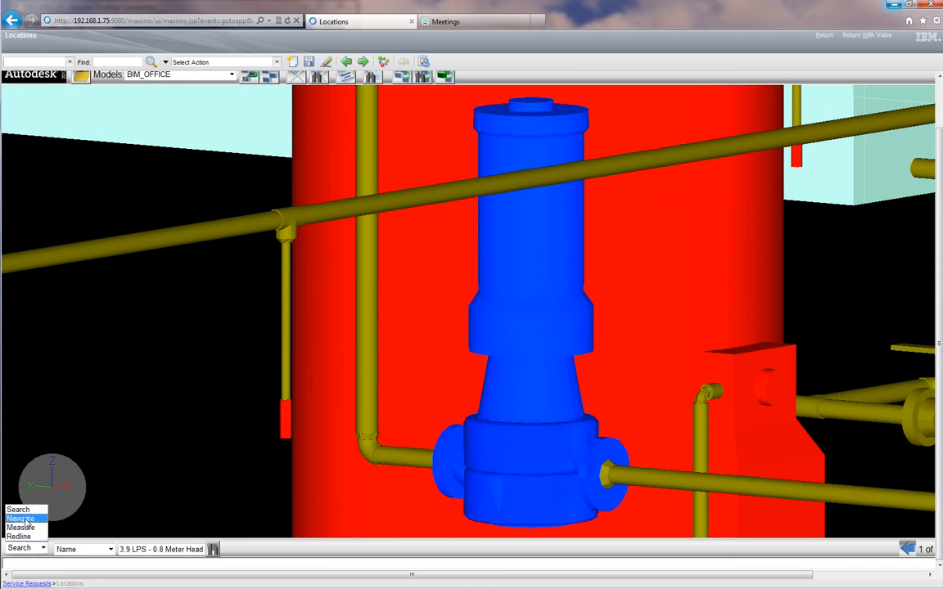
{"action": "left_click", "coordinate": [21, 518]}
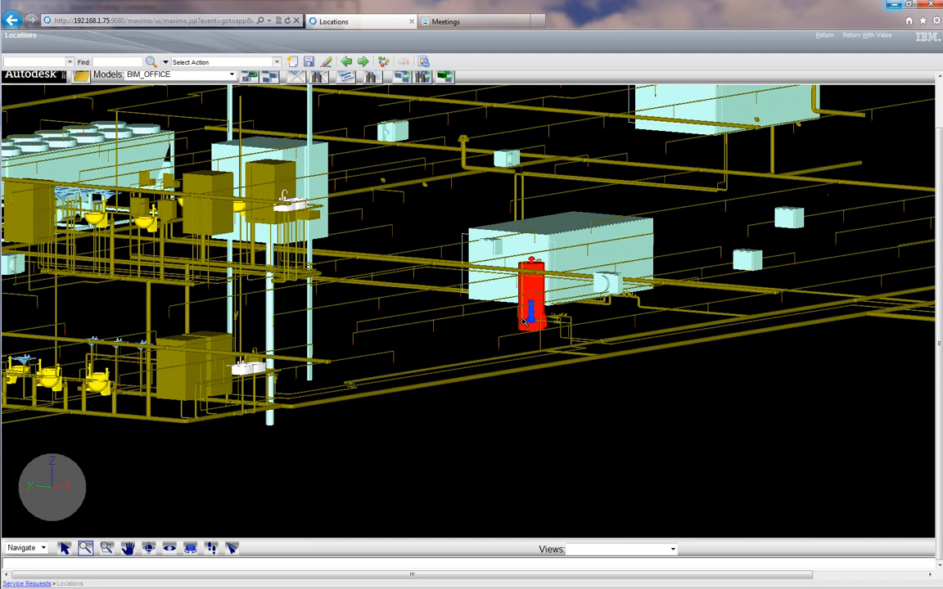
{"action": "mouse_move", "coordinate": [538, 287]}
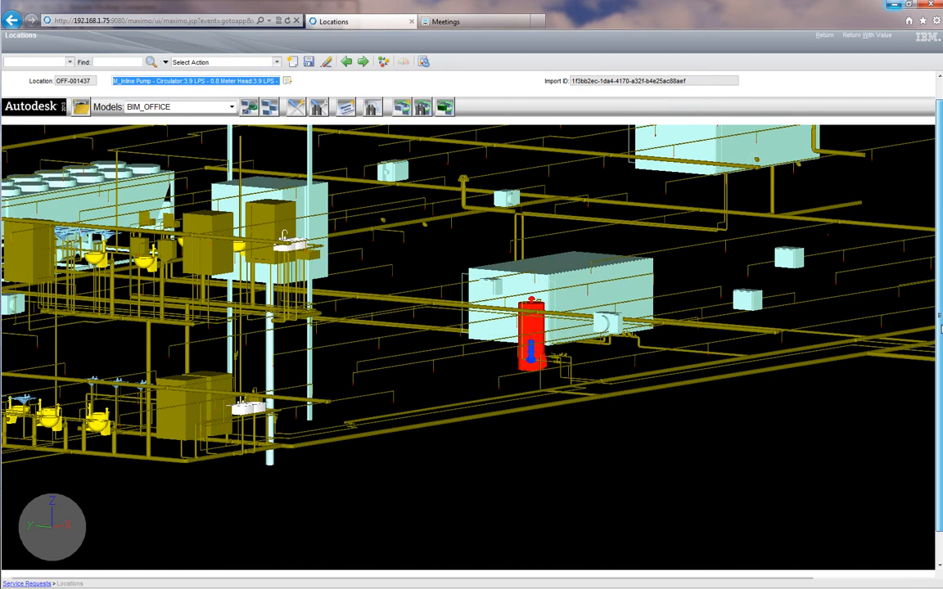
{"action": "left_click", "coordinate": [531, 336]}
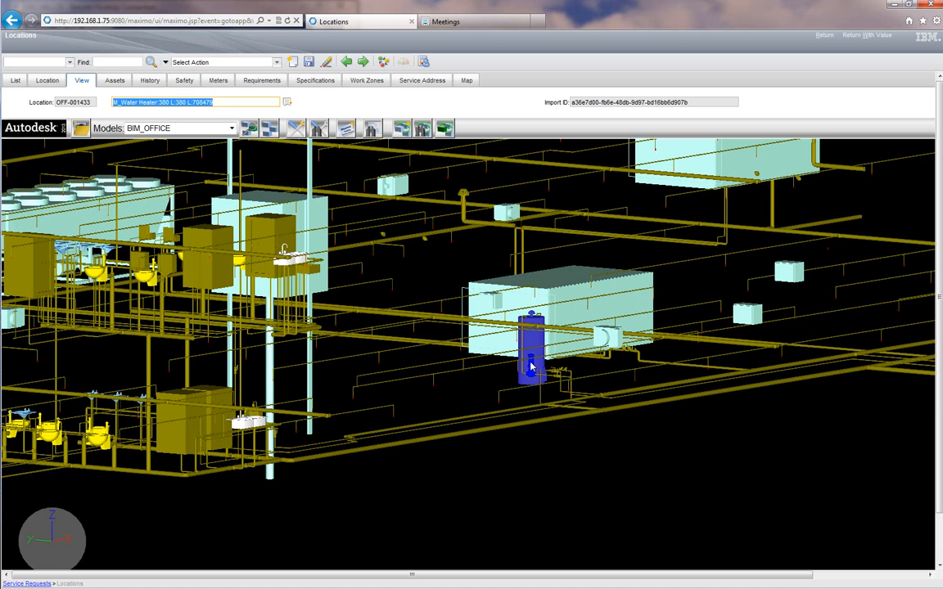
{"action": "left_click", "coordinate": [530, 344]}
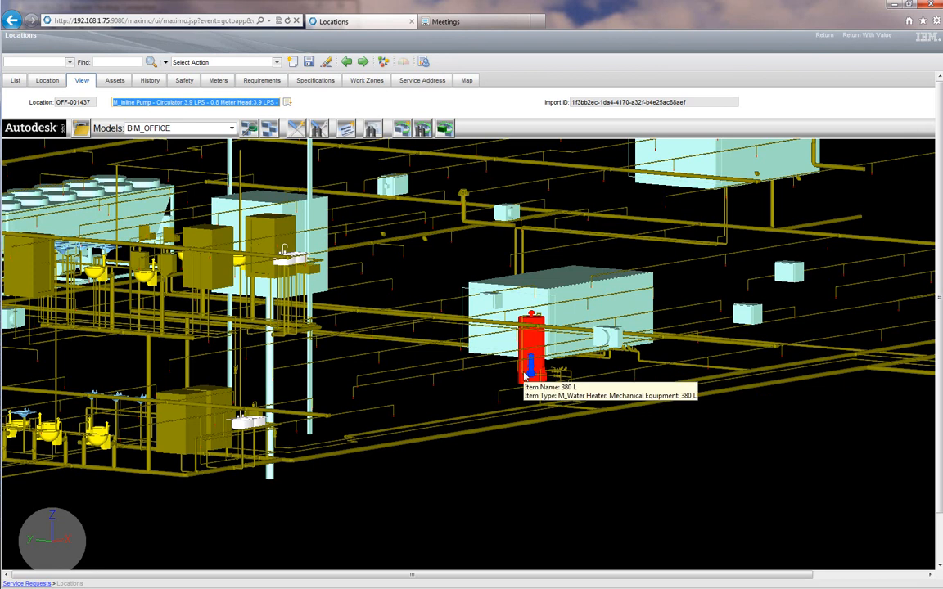
{"action": "mouse_move", "coordinate": [939, 238]}
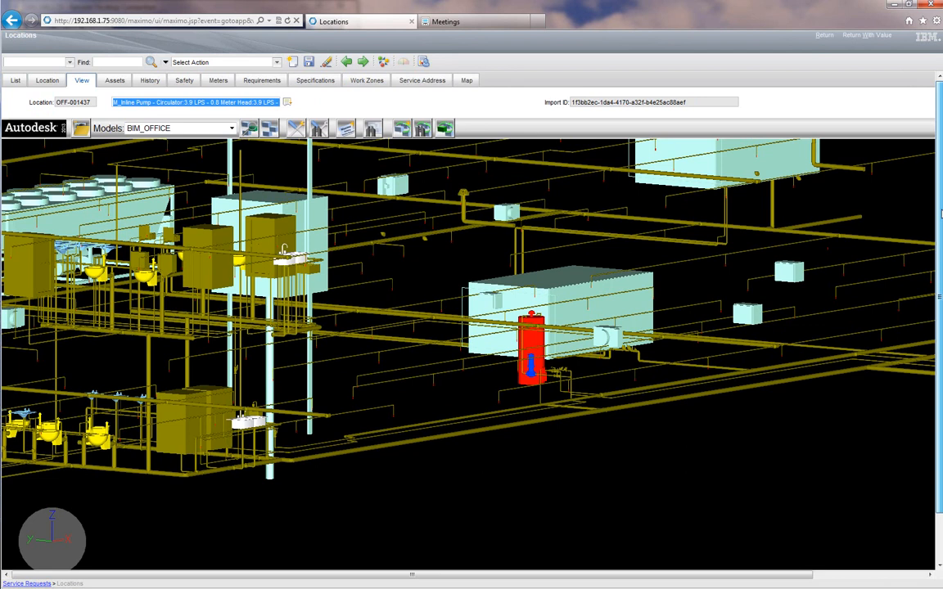
{"action": "mouse_move", "coordinate": [532, 371]}
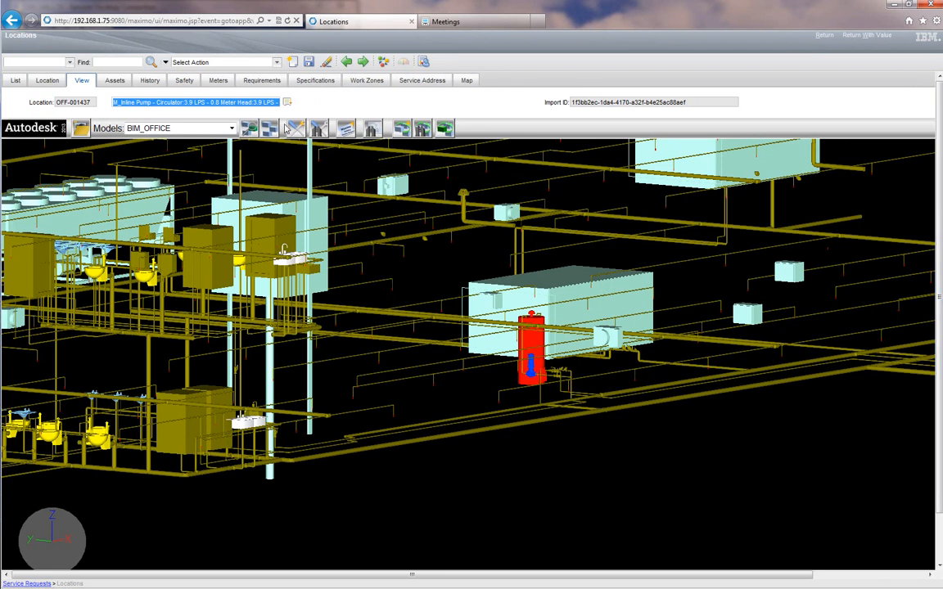
{"action": "mouse_move", "coordinate": [296, 128]}
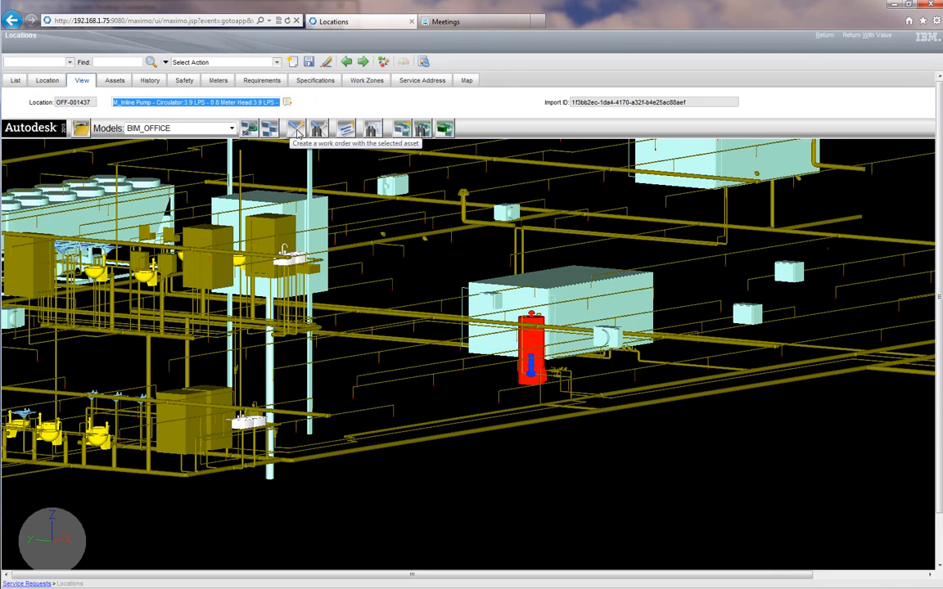
- Create work order 1321 'Please check and reset pump' for the pump, then return to OFF-1017
{"action": "left_click", "coordinate": [295, 128]}
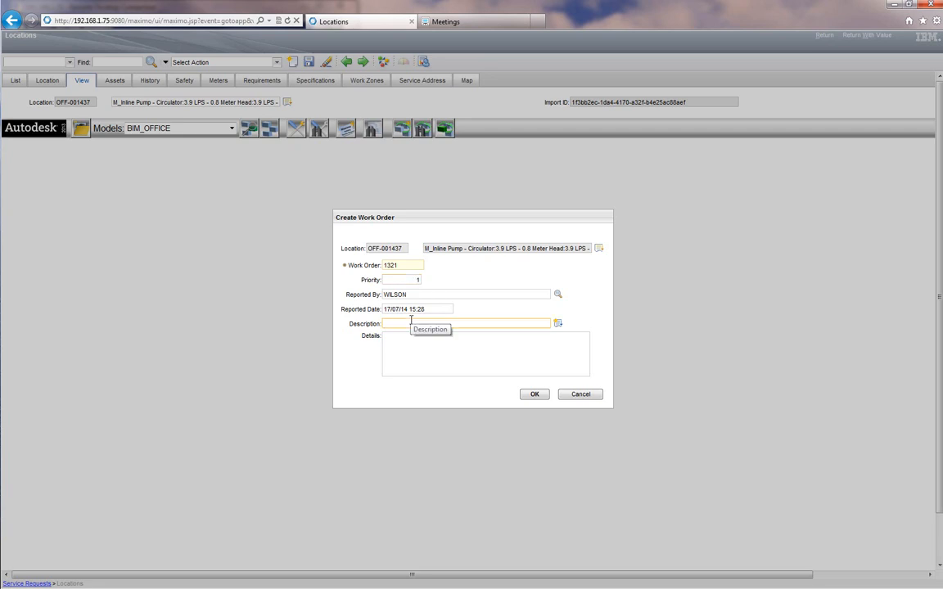
{"action": "type", "text": "Please"}
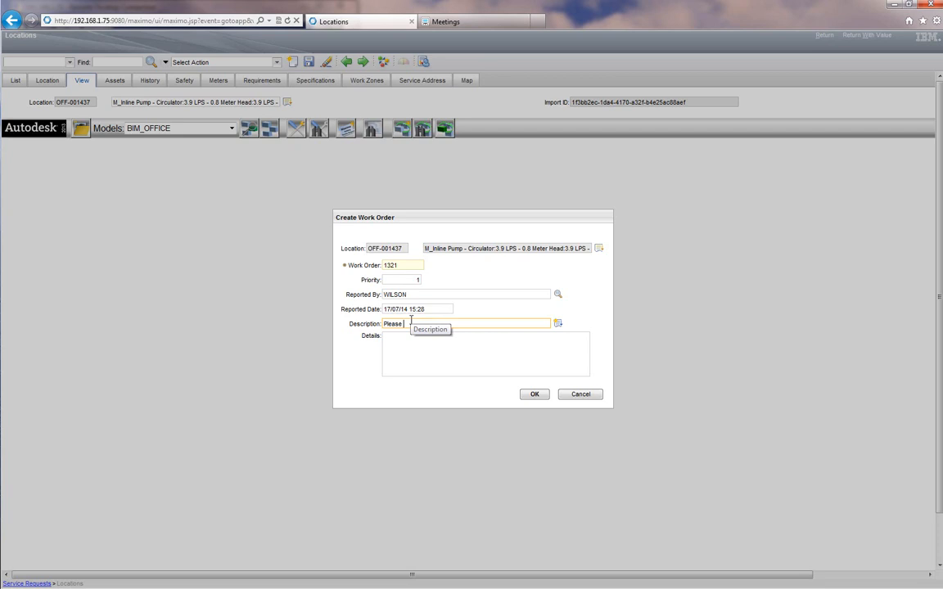
{"action": "type", "text": "check and"}
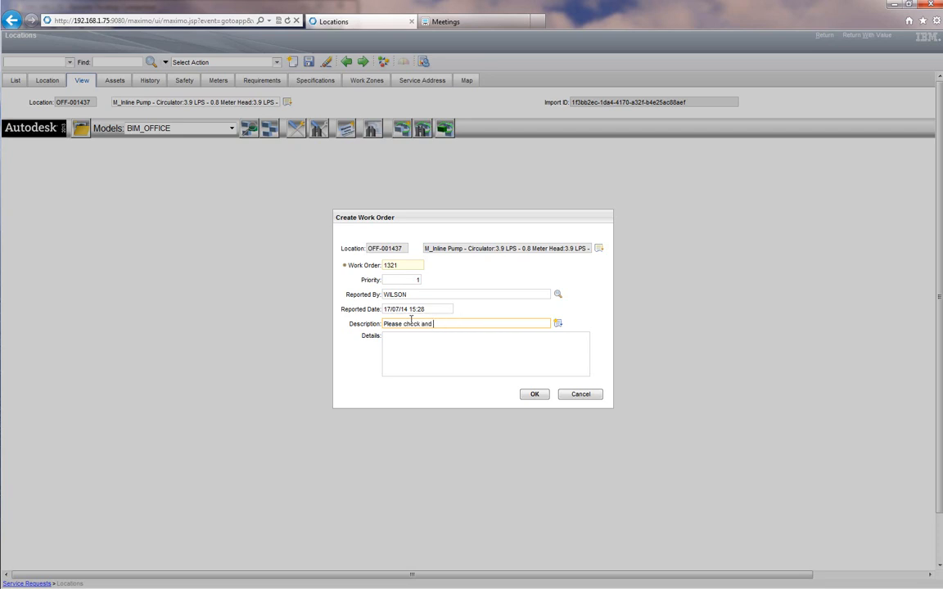
{"action": "type", "text": "reset pump"}
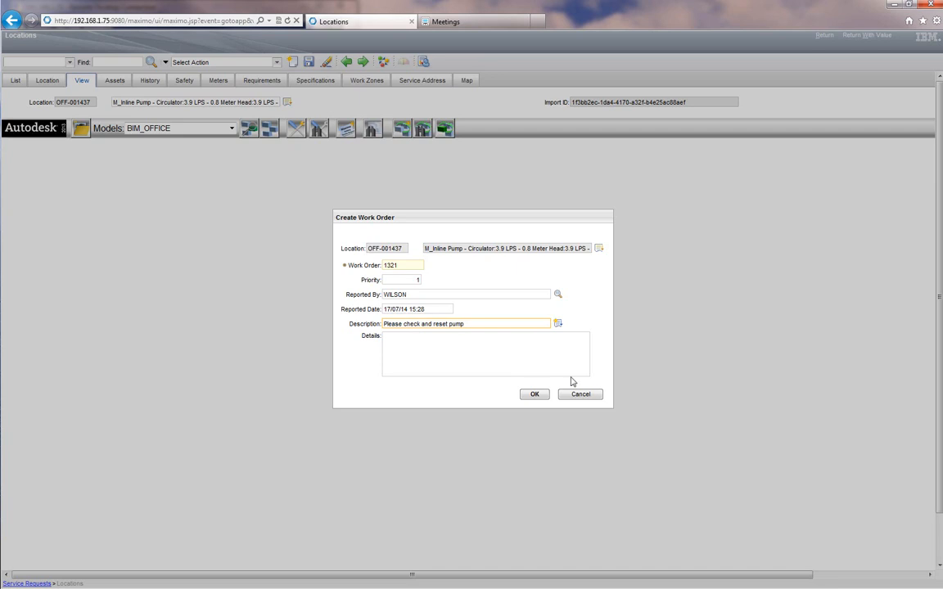
{"action": "left_click", "coordinate": [533, 394]}
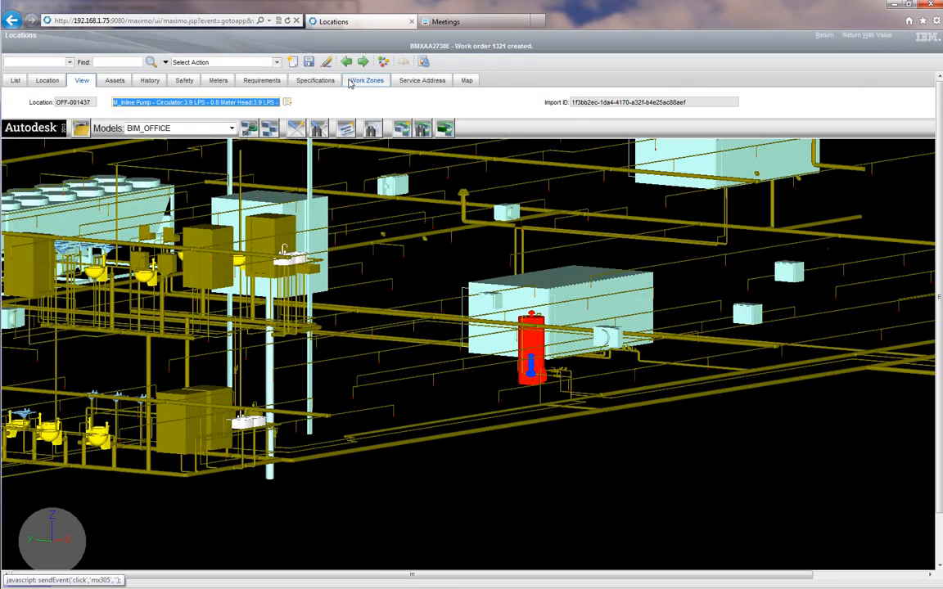
{"action": "left_click", "coordinate": [366, 80]}
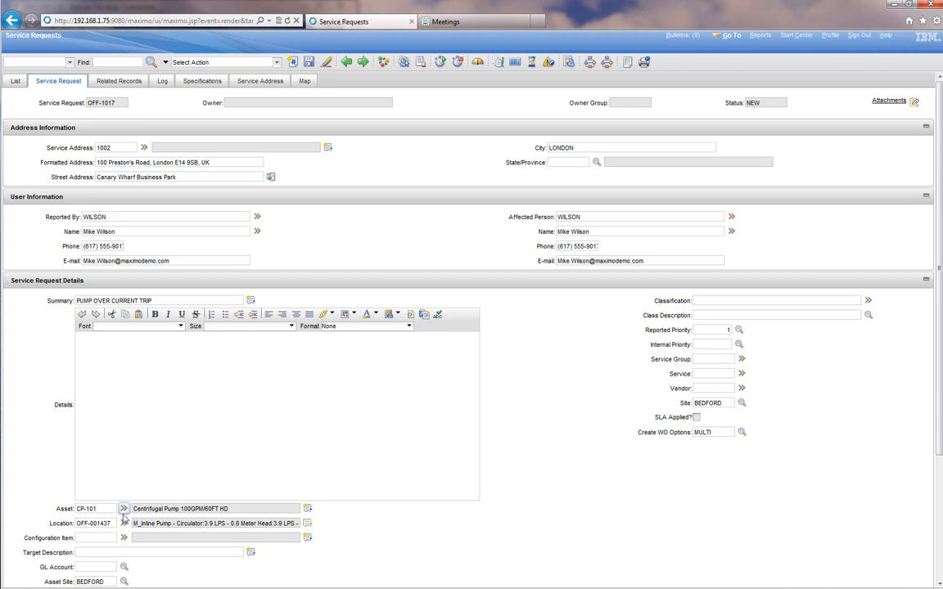
- List OFF-1017's related work and open work order 1321 in Work Order Tracking
{"action": "left_click", "coordinate": [124, 509]}
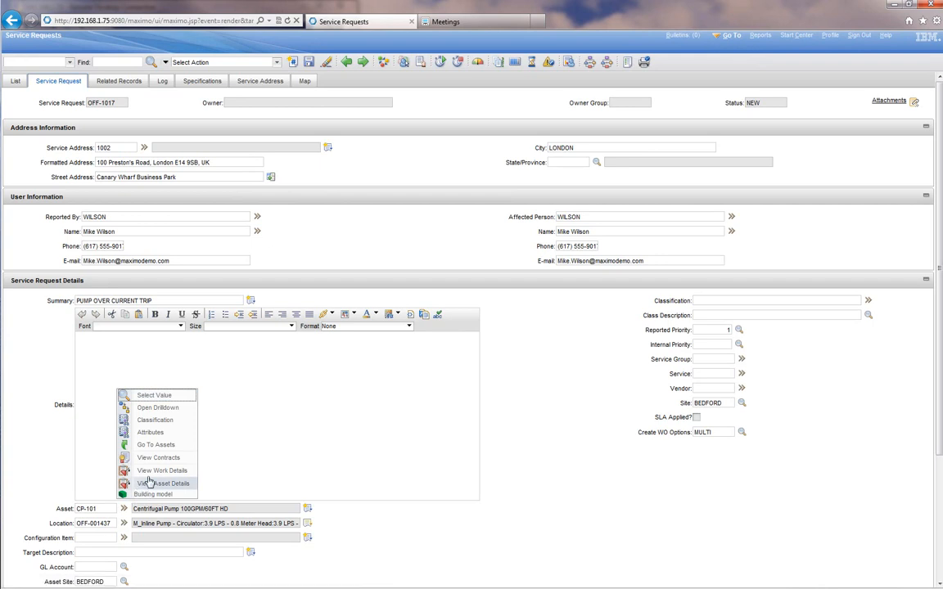
{"action": "left_click", "coordinate": [162, 470]}
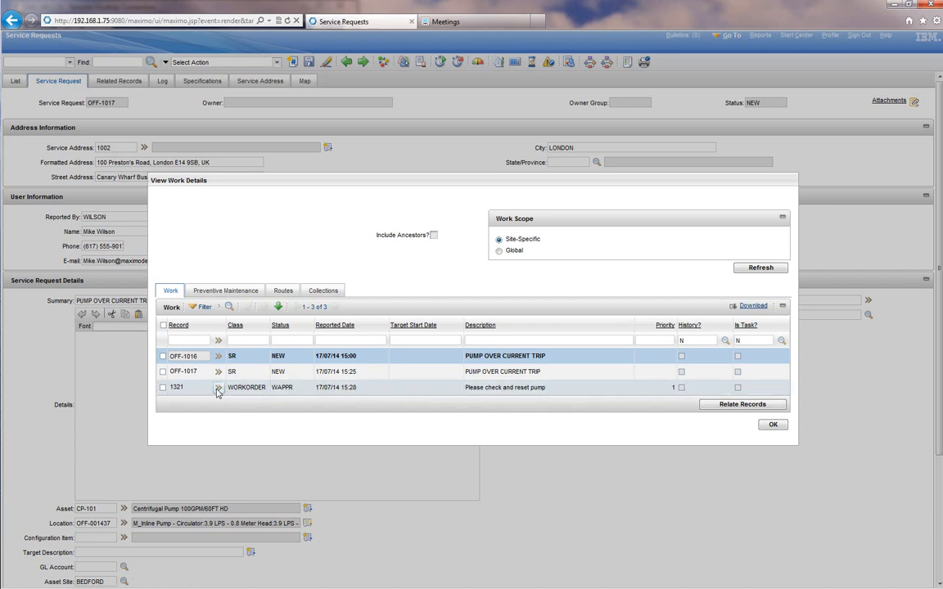
{"action": "left_click", "coordinate": [219, 387]}
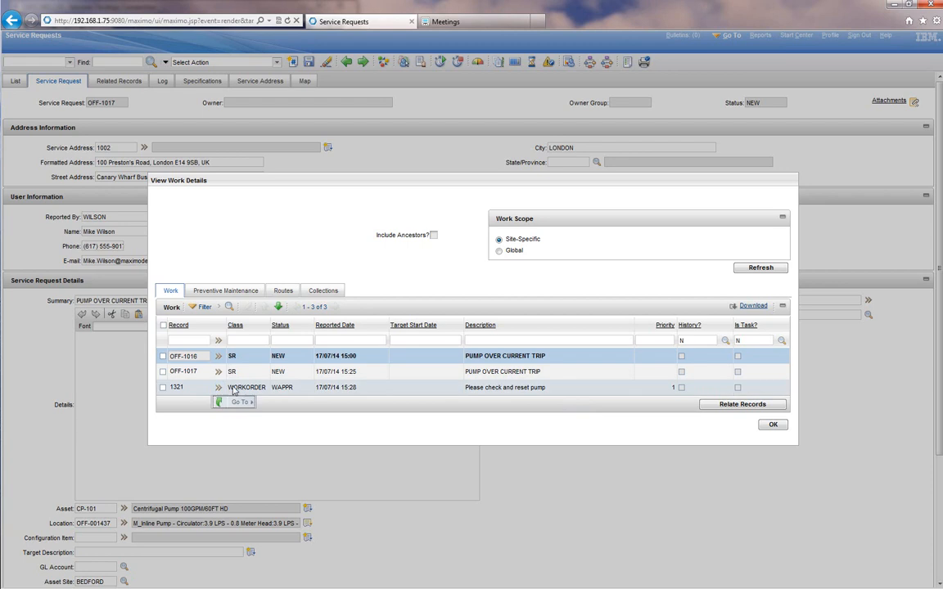
{"action": "left_click", "coordinate": [176, 387]}
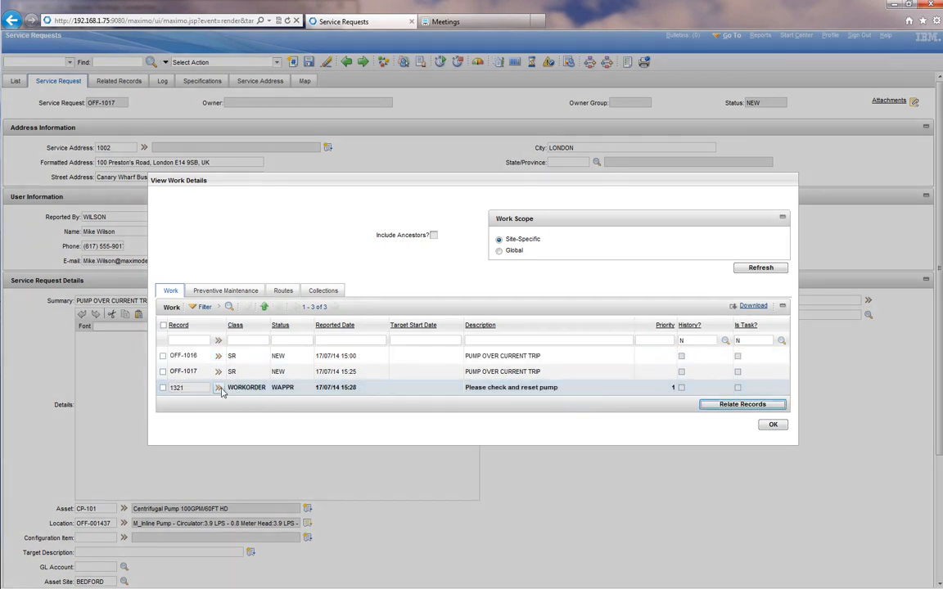
{"action": "left_click", "coordinate": [219, 387]}
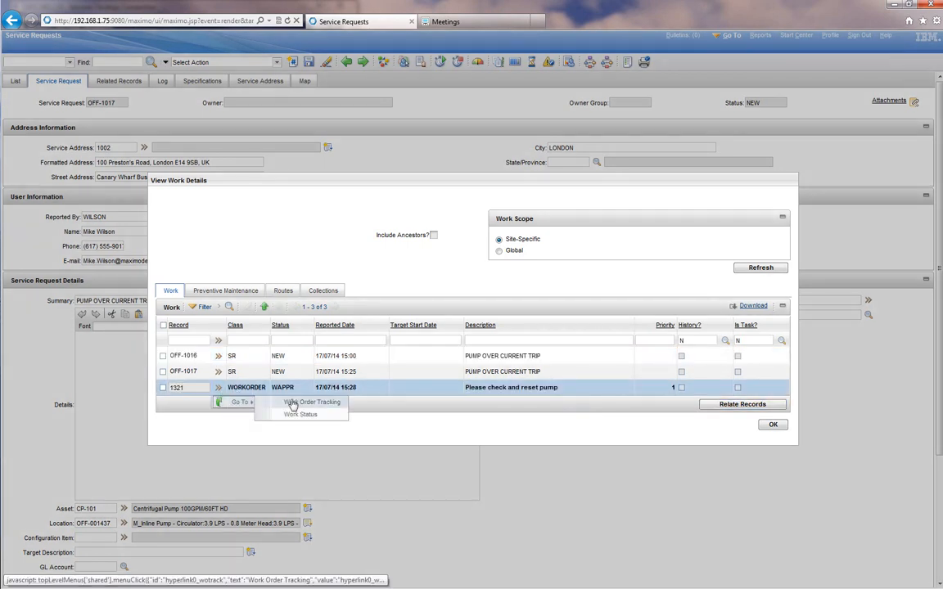
{"action": "left_click", "coordinate": [313, 402]}
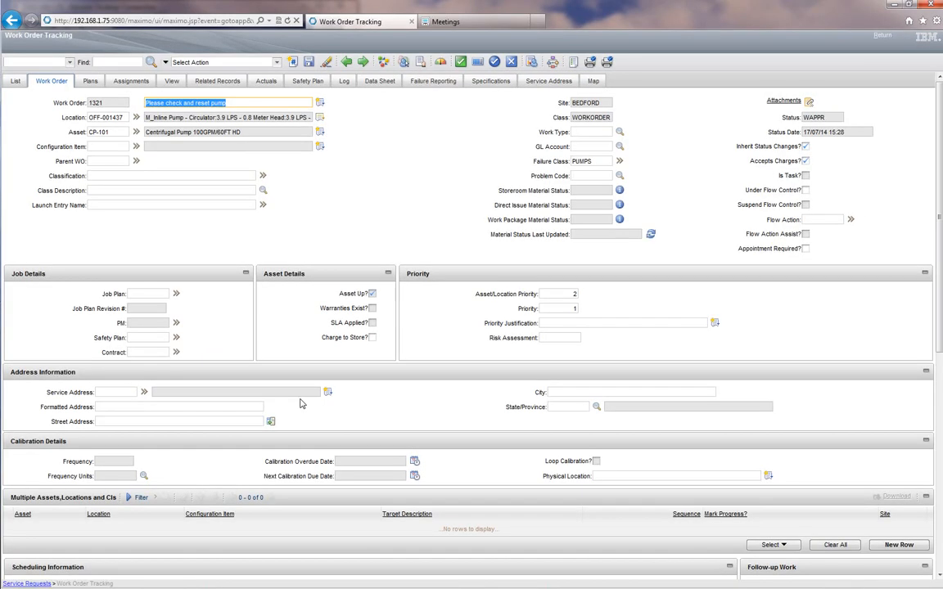
{"action": "mouse_move", "coordinate": [664, 218]}
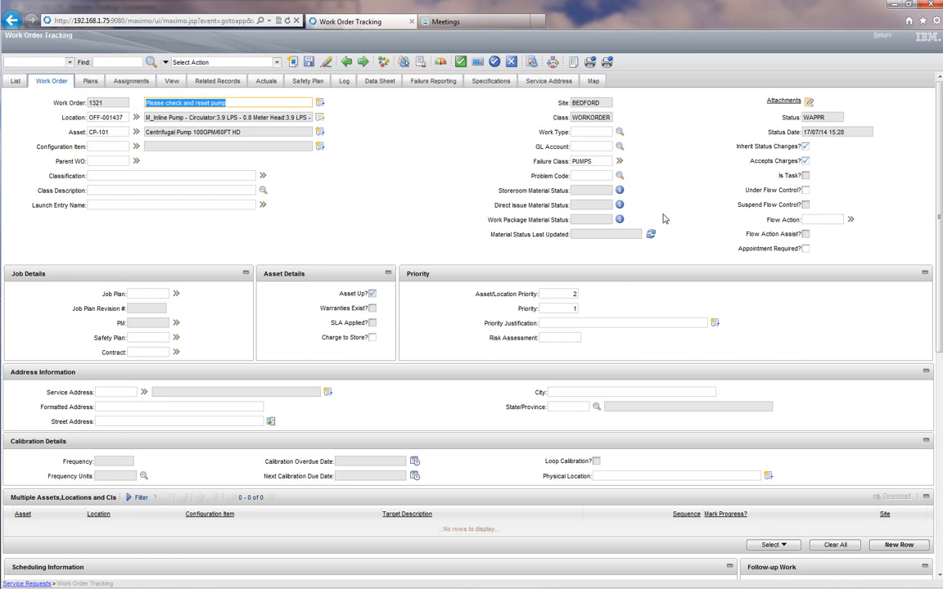
{"action": "scroll", "scroll_direction": "down", "scroll_amount": 3}
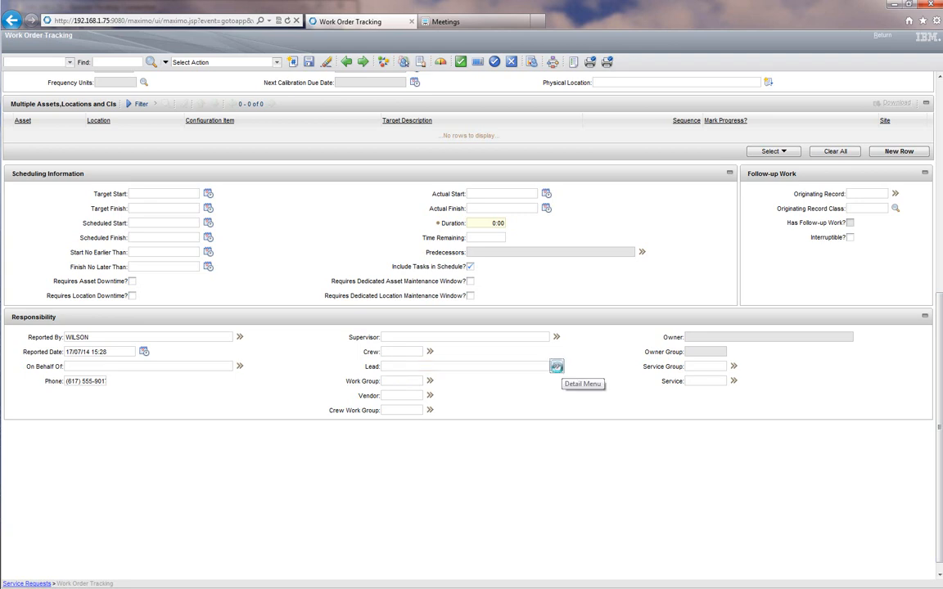
{"action": "left_click", "coordinate": [556, 366]}
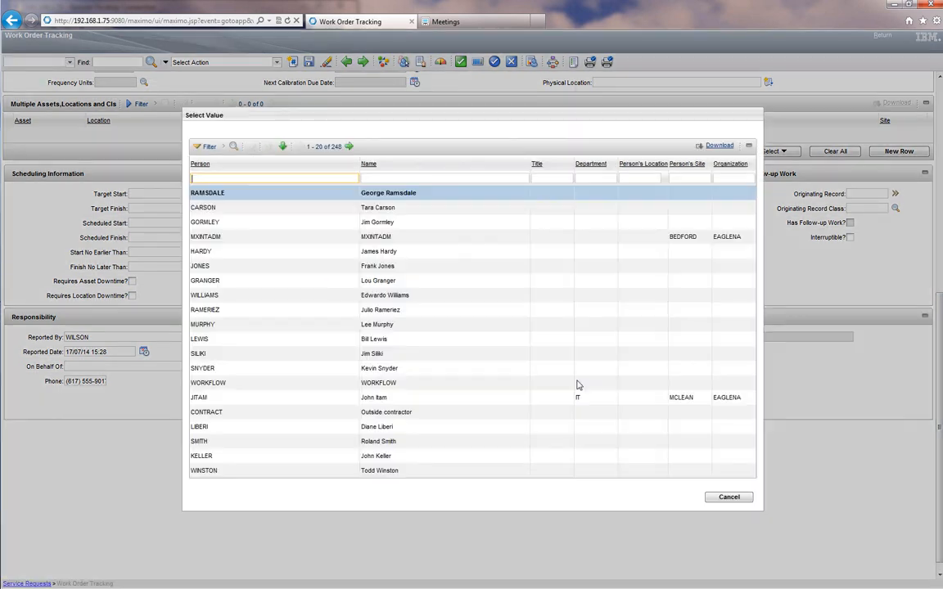
{"action": "type", "text": "smith"}
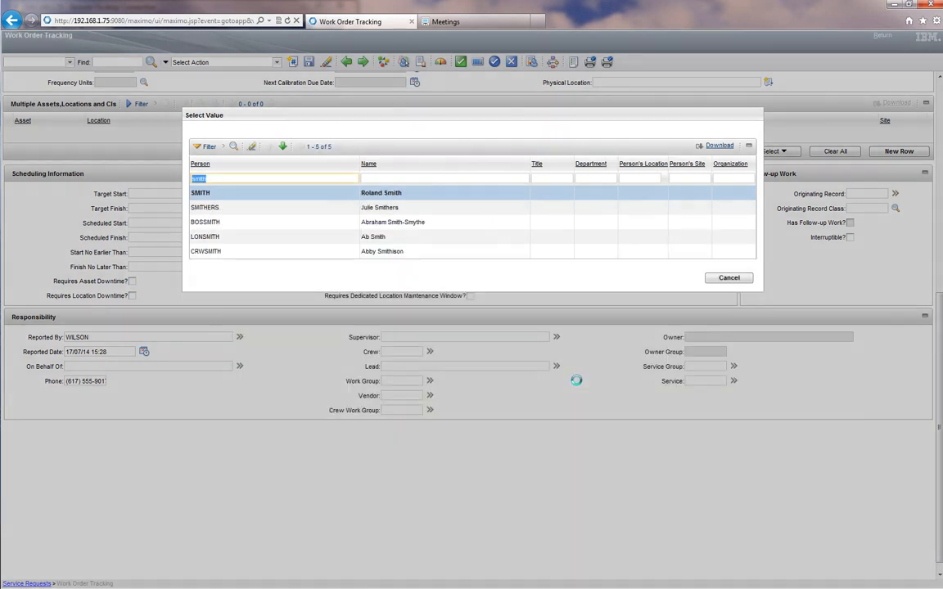
{"action": "left_click", "coordinate": [201, 192]}
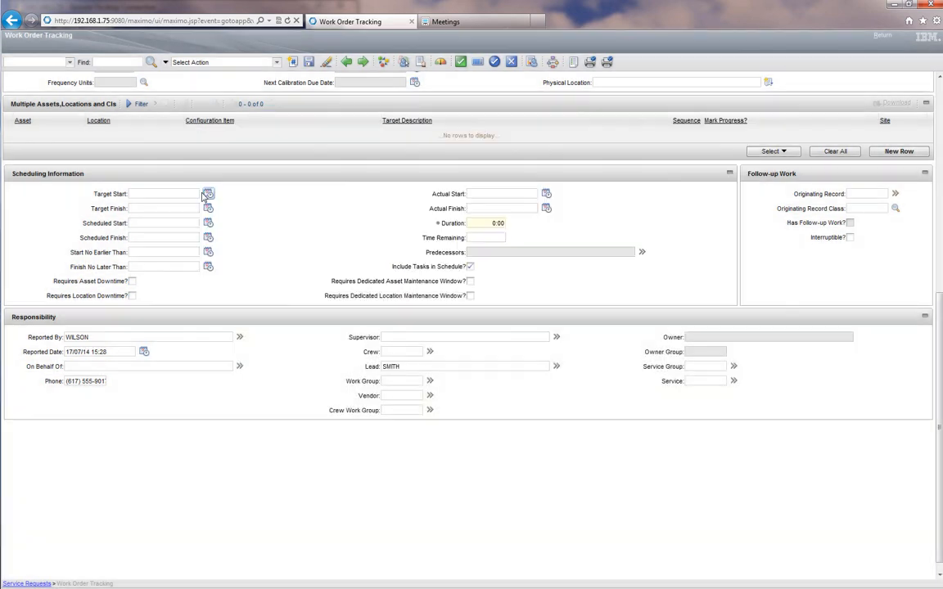
{"action": "left_click", "coordinate": [465, 366]}
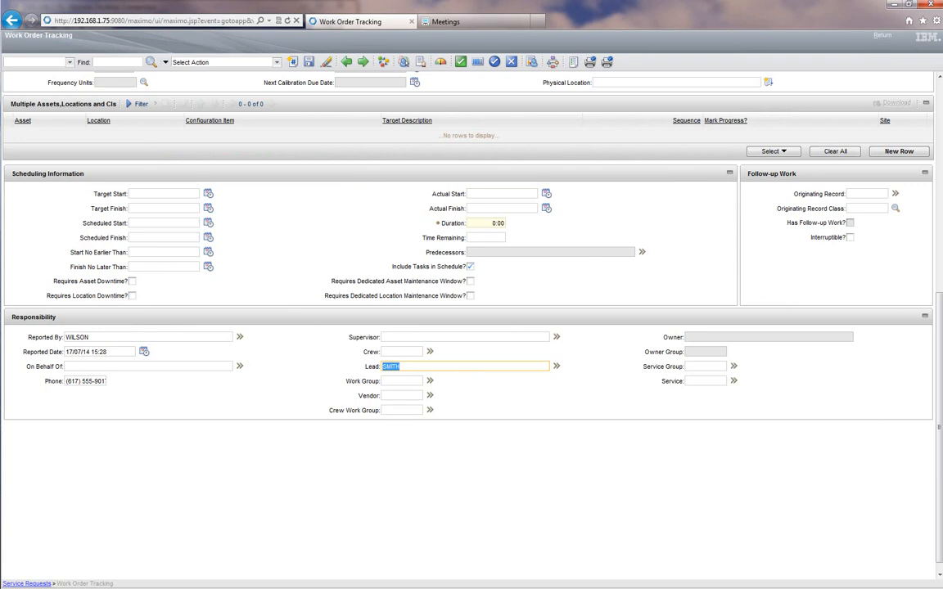
{"action": "left_click", "coordinate": [51, 80]}
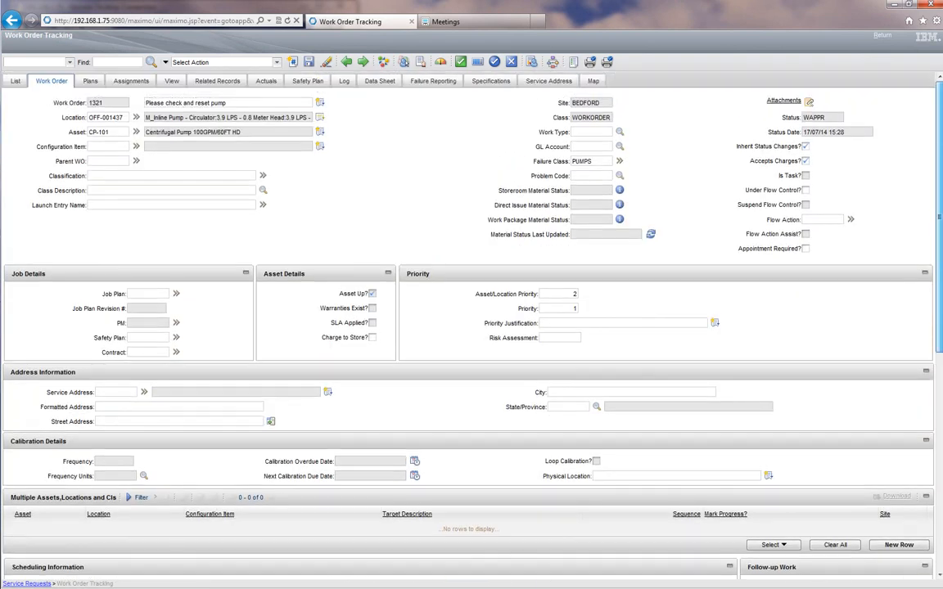
{"action": "left_click", "coordinate": [461, 61]}
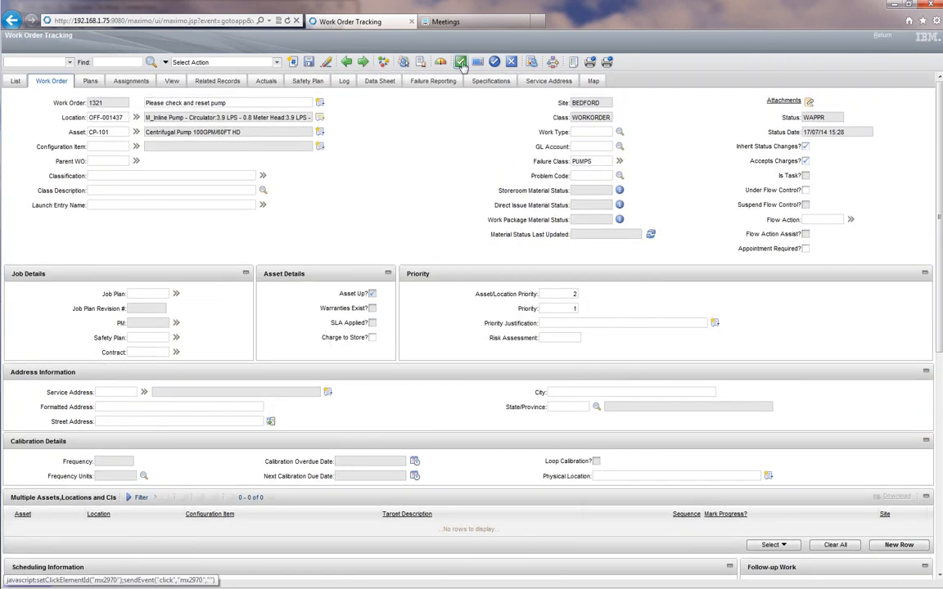
{"action": "mouse_move", "coordinate": [461, 61]}
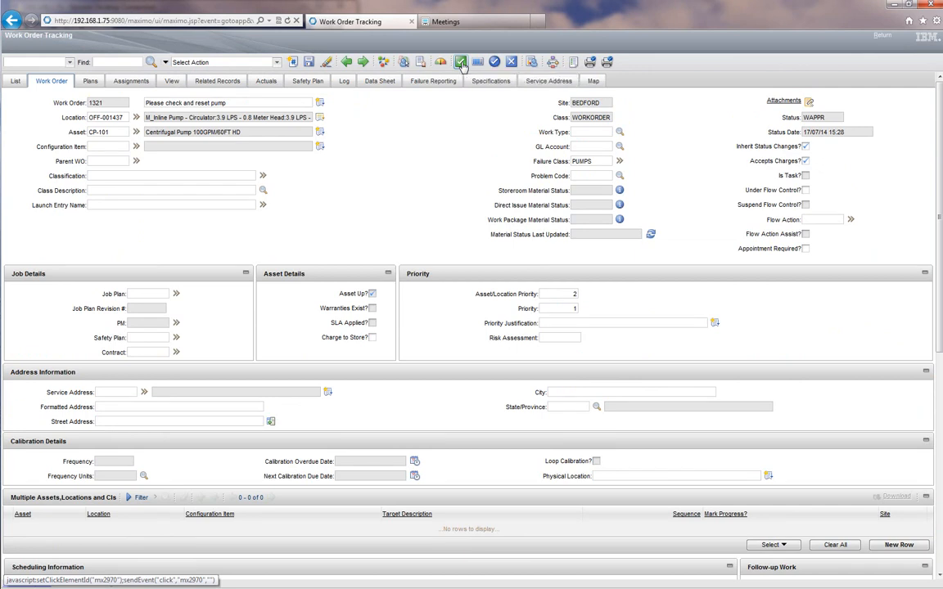
{"action": "scroll", "scroll_direction": "down", "scroll_amount": 3}
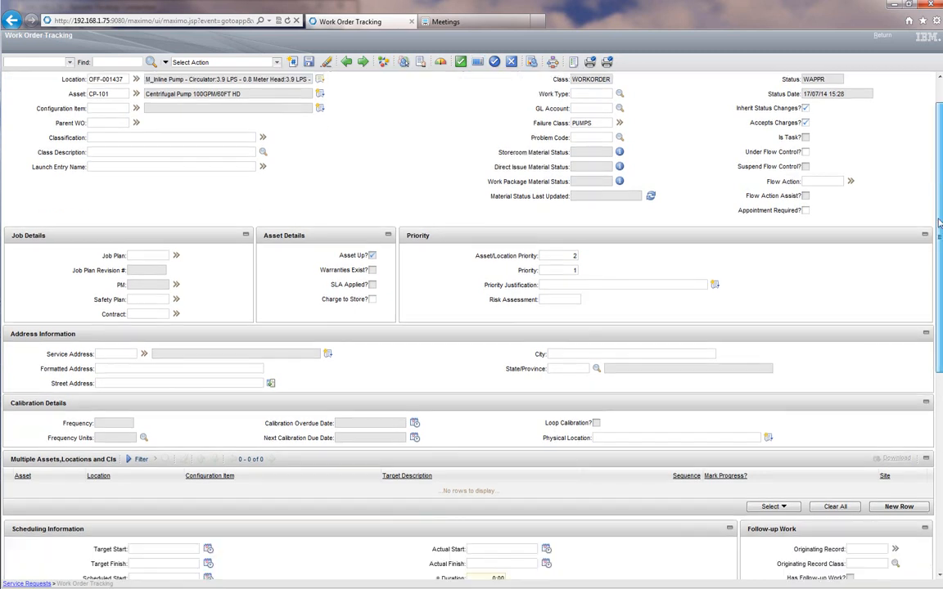
{"action": "scroll", "scroll_direction": "down", "scroll_amount": 3}
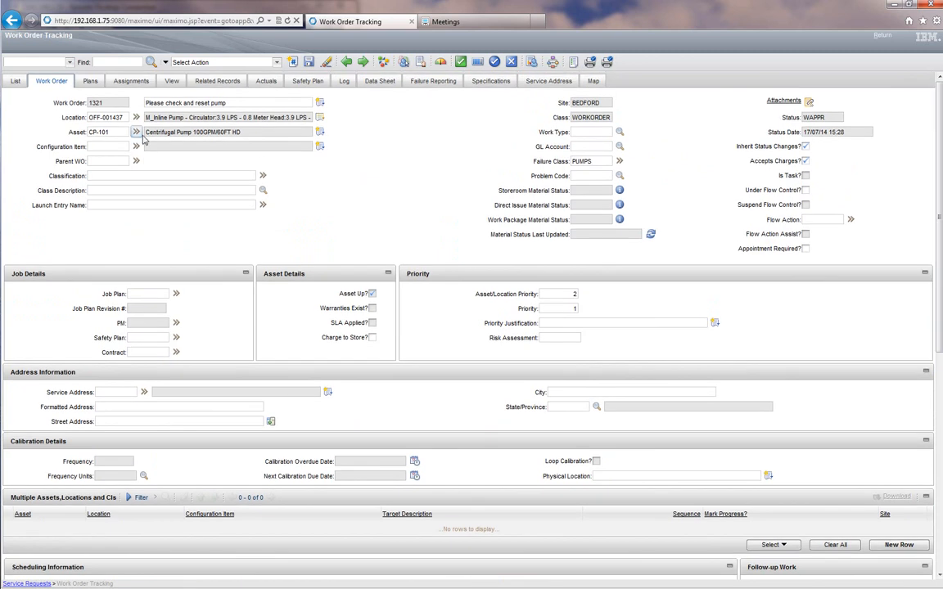
{"action": "left_click", "coordinate": [136, 132]}
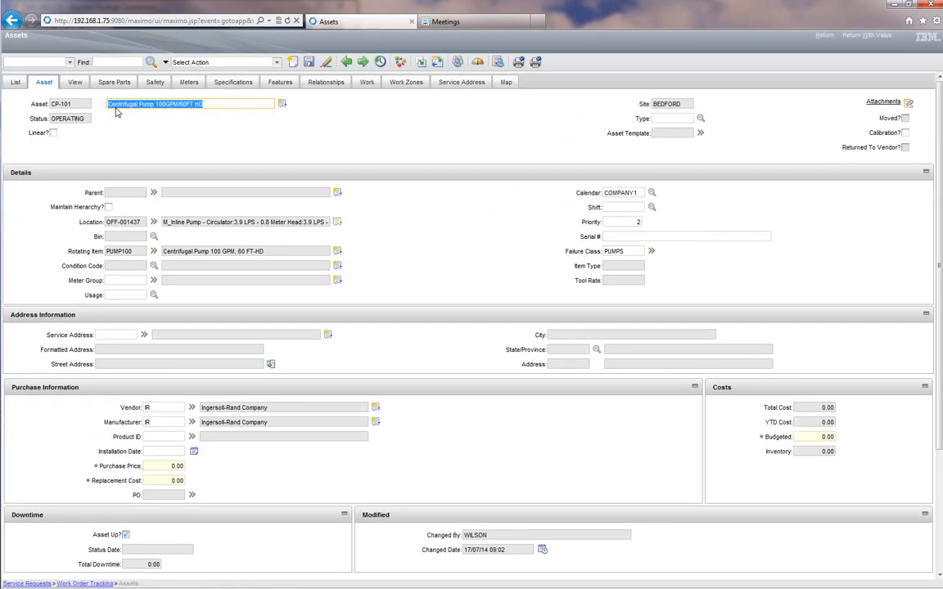
{"action": "left_click", "coordinate": [114, 81]}
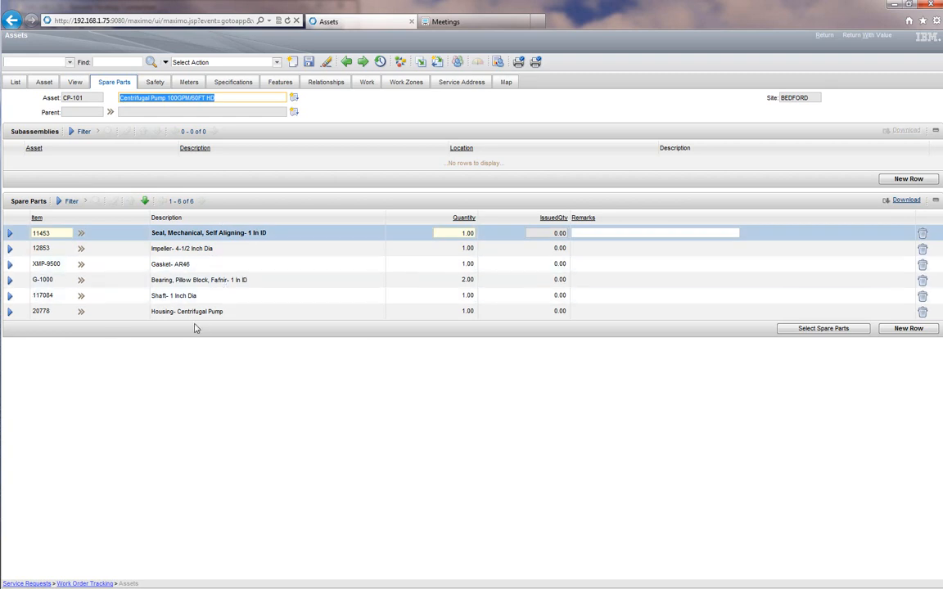
{"action": "left_click", "coordinate": [80, 264]}
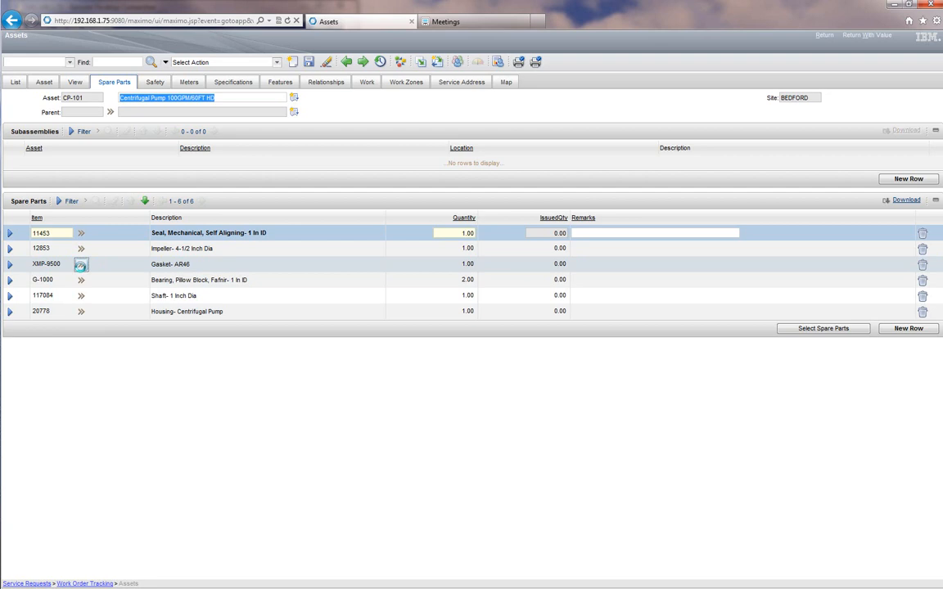
{"action": "left_click", "coordinate": [81, 264]}
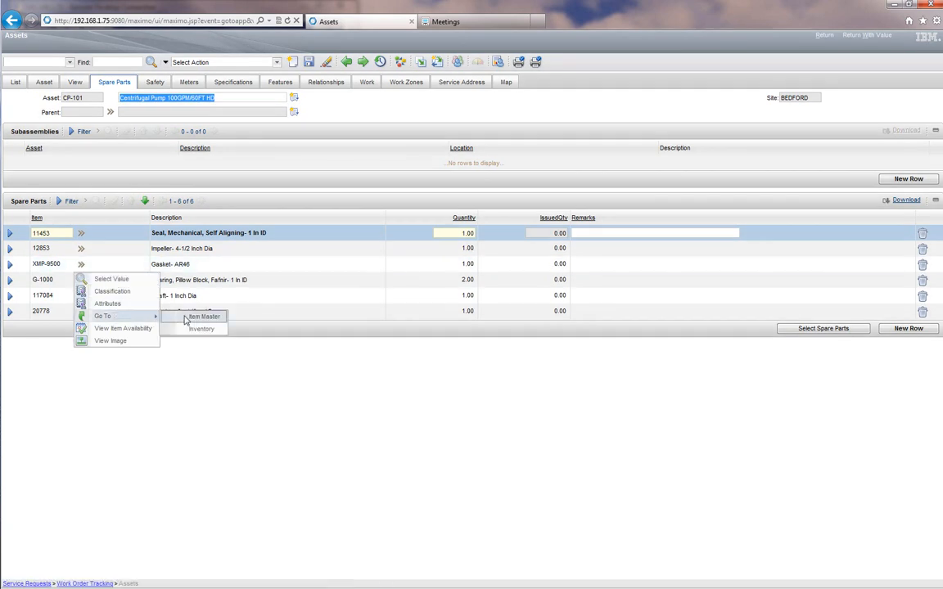
{"action": "left_click", "coordinate": [200, 328]}
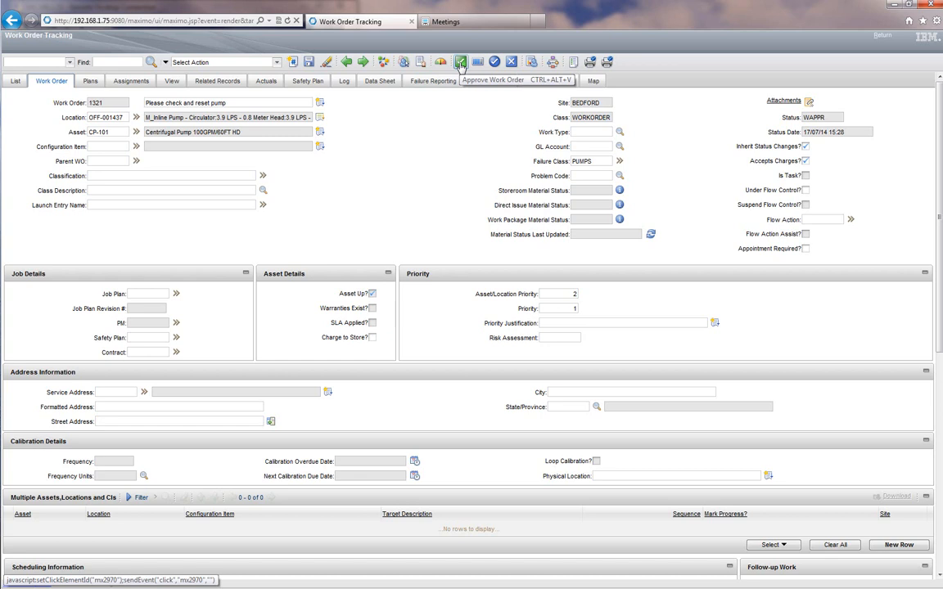
- Change work order 1321's status to Approved and confirm
{"action": "left_click", "coordinate": [460, 61]}
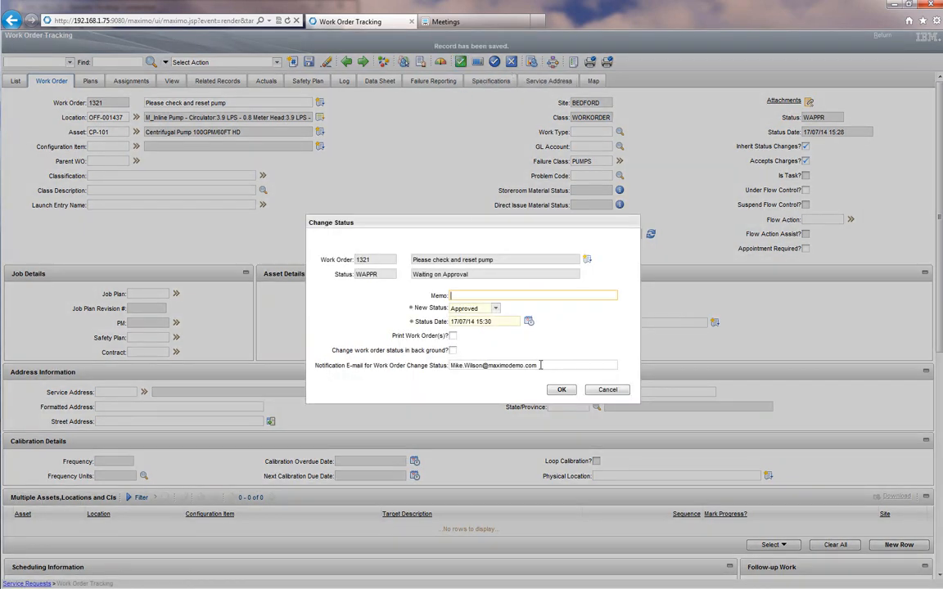
{"action": "left_click", "coordinate": [561, 389]}
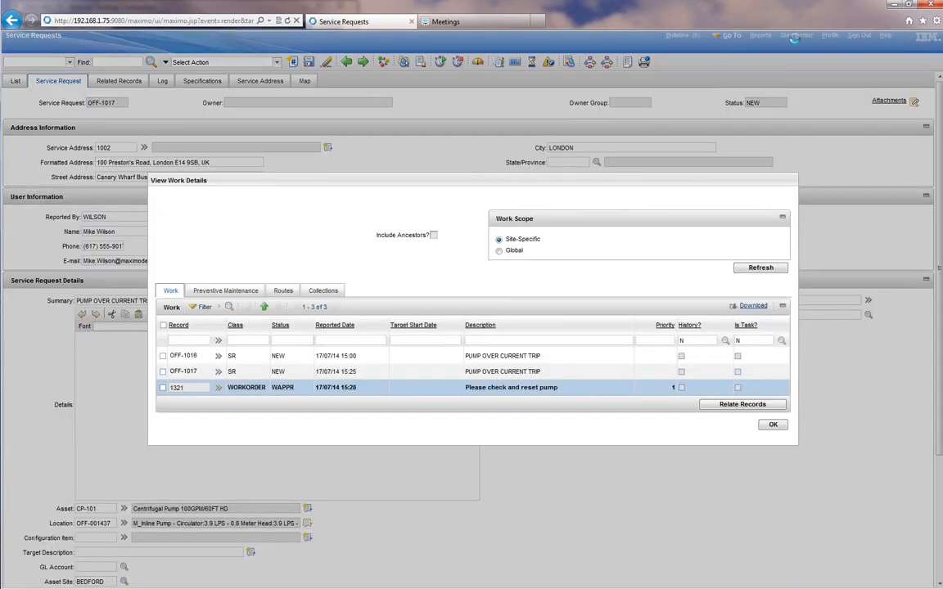
- Close the work details, go to Start Center, and save the service request changes
{"action": "left_click", "coordinate": [772, 424]}
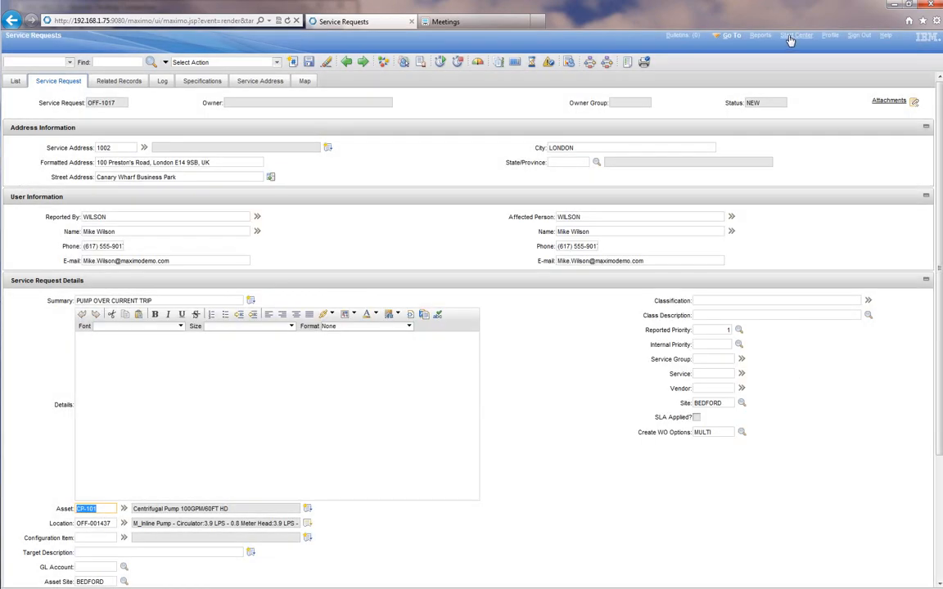
{"action": "left_click", "coordinate": [796, 35]}
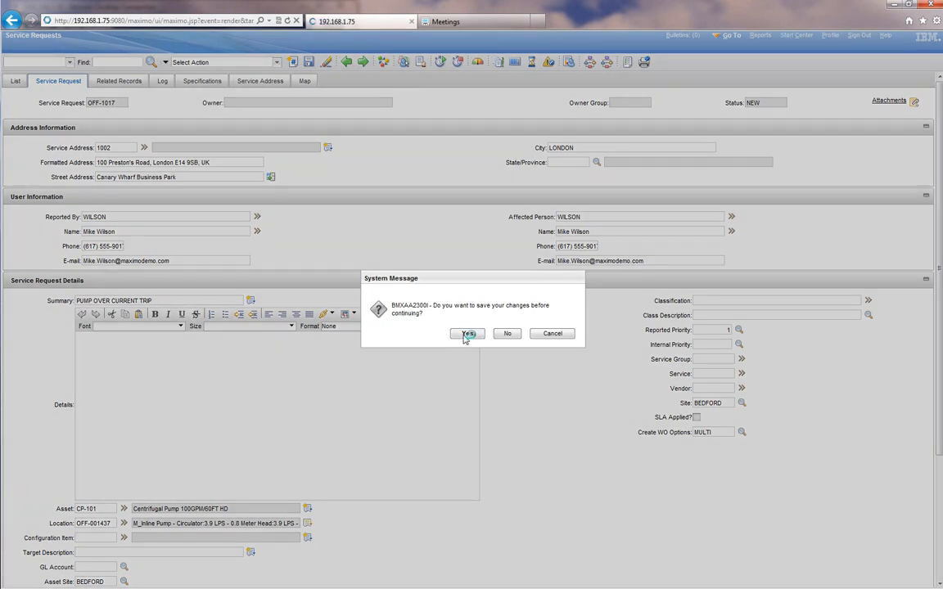
{"action": "left_click", "coordinate": [467, 334]}
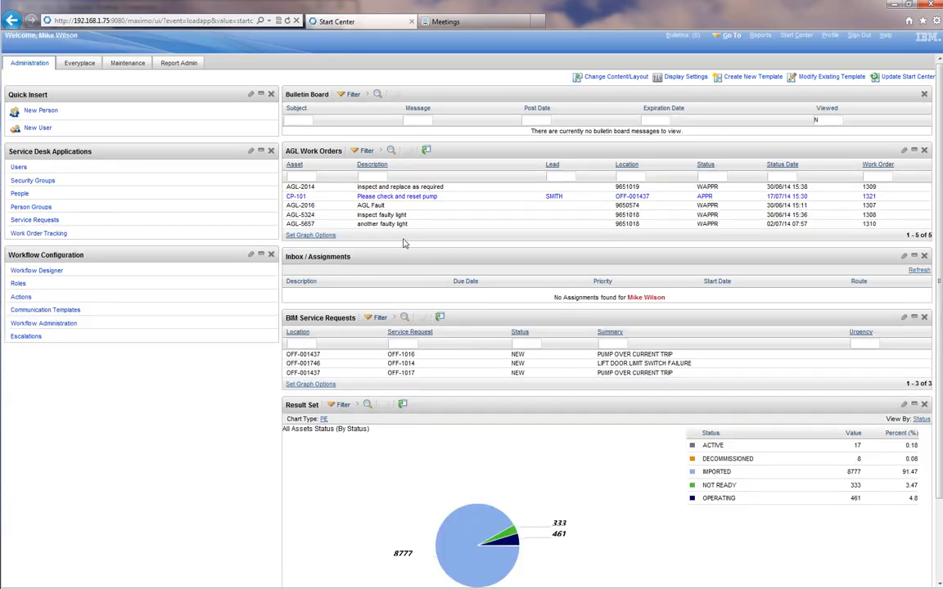
{"action": "mouse_move", "coordinate": [397, 197]}
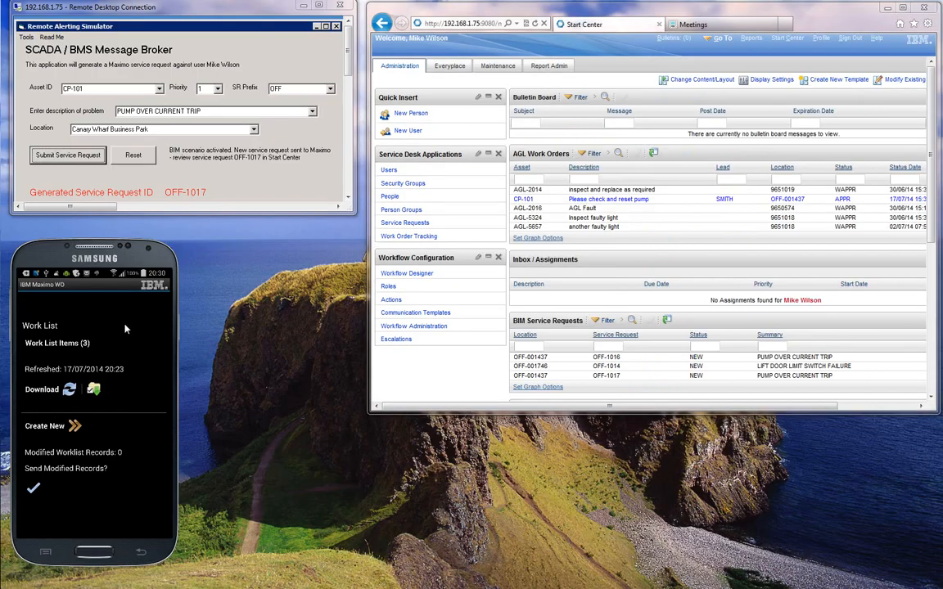
{"action": "mouse_move", "coordinate": [41, 347]}
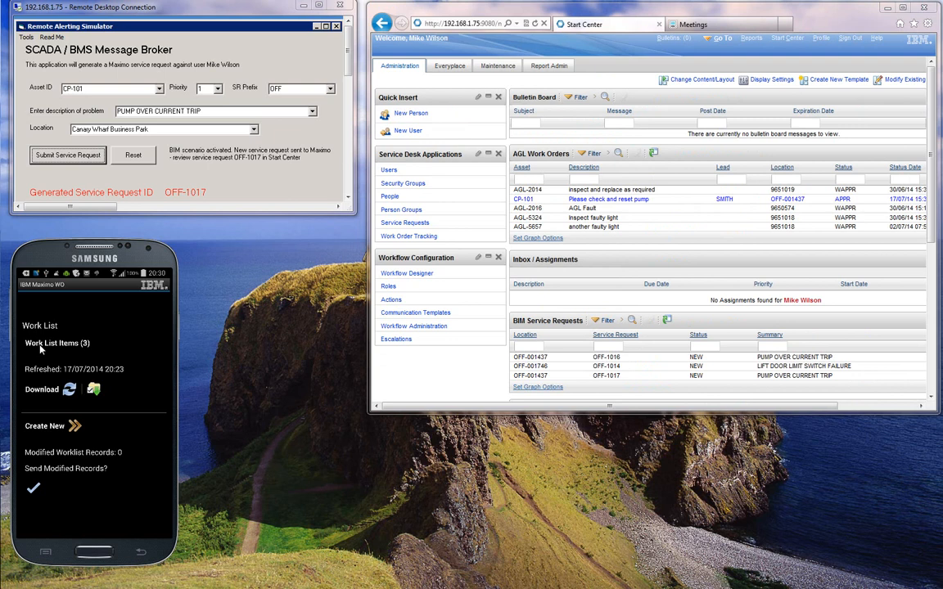
- Download and confirm refreshed work list data on Maximo Anywhere, then open the work list
{"action": "left_click", "coordinate": [41, 388]}
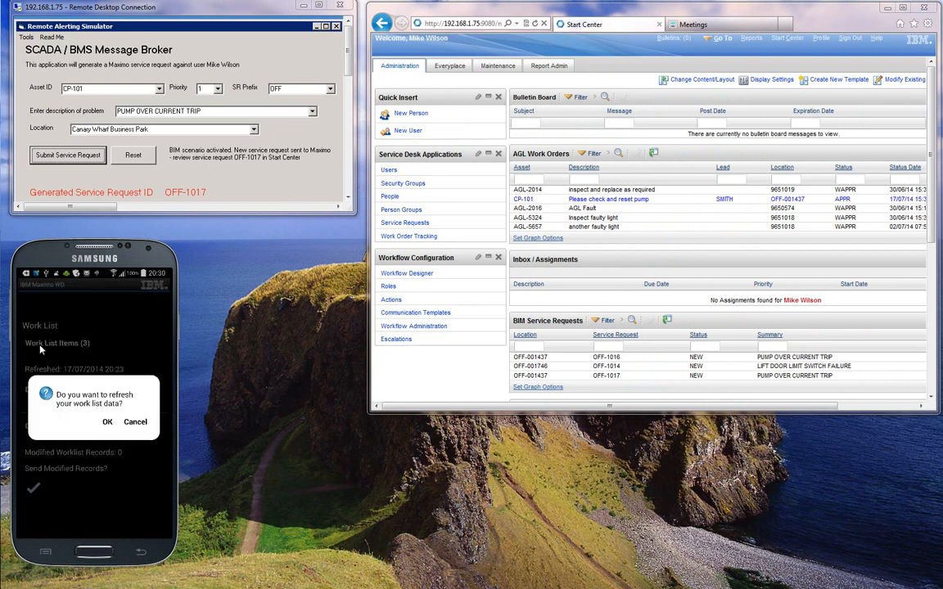
{"action": "left_click", "coordinate": [106, 422]}
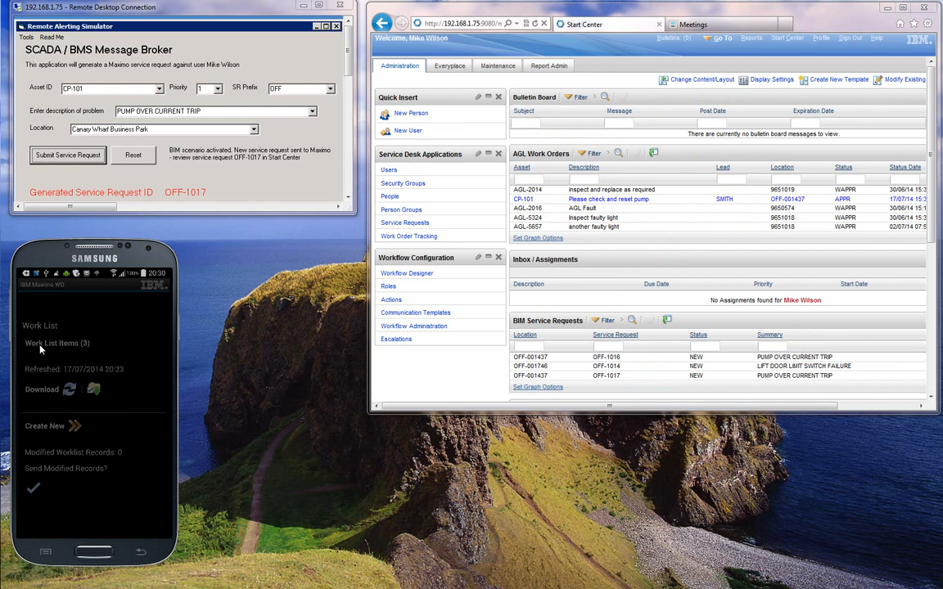
{"action": "left_click", "coordinate": [69, 389]}
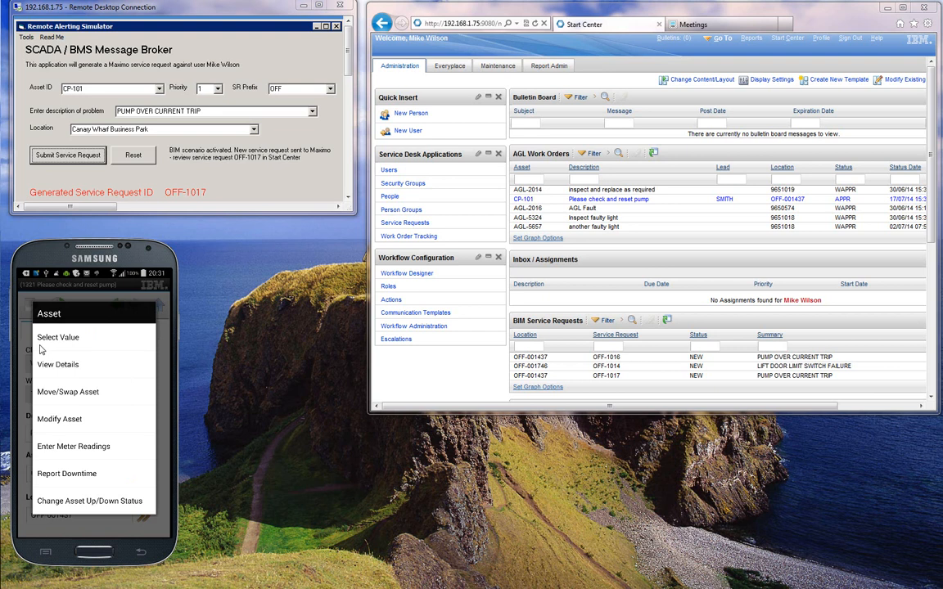
- Open work order 1321's sections, view its labor assignments, and show its action options
{"action": "left_click", "coordinate": [57, 364]}
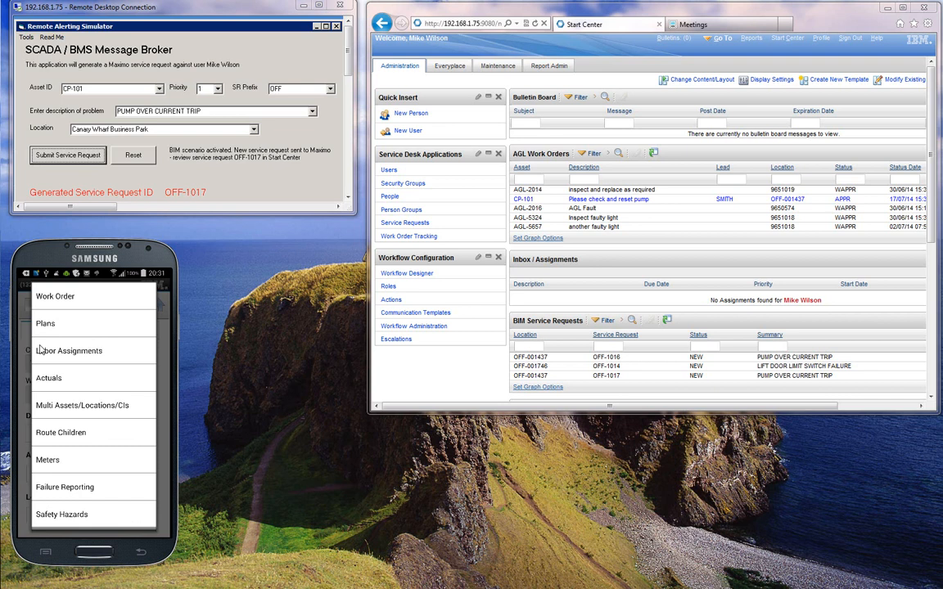
{"action": "left_click", "coordinate": [49, 378]}
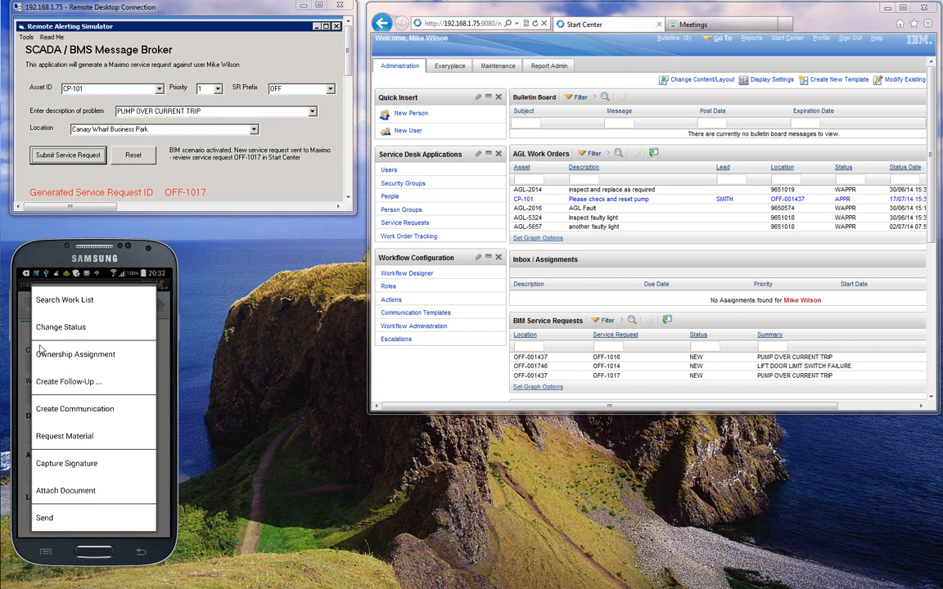
- Change work order 1321's status to Completed and confirm with OK
{"action": "left_click", "coordinate": [61, 327]}
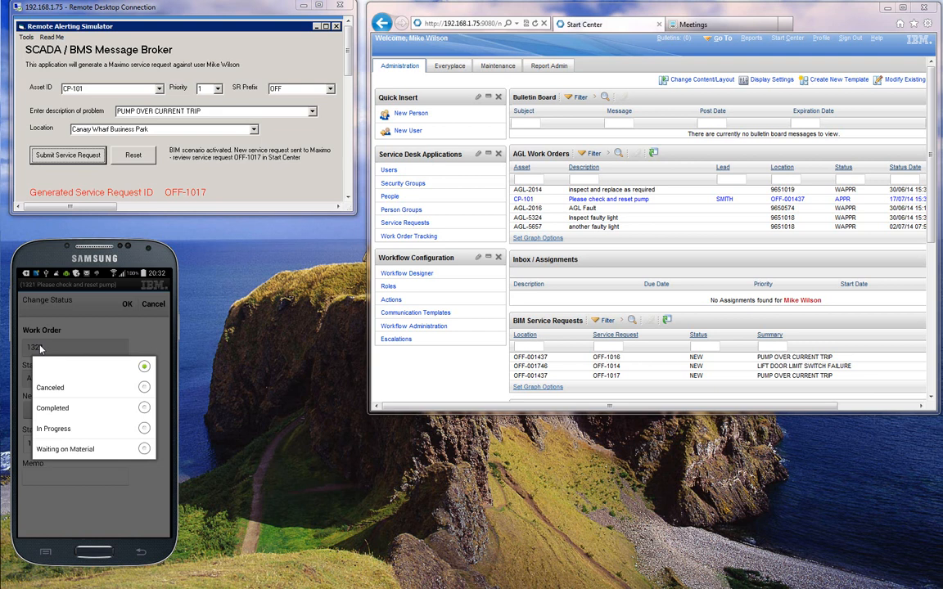
{"action": "left_click", "coordinate": [53, 407]}
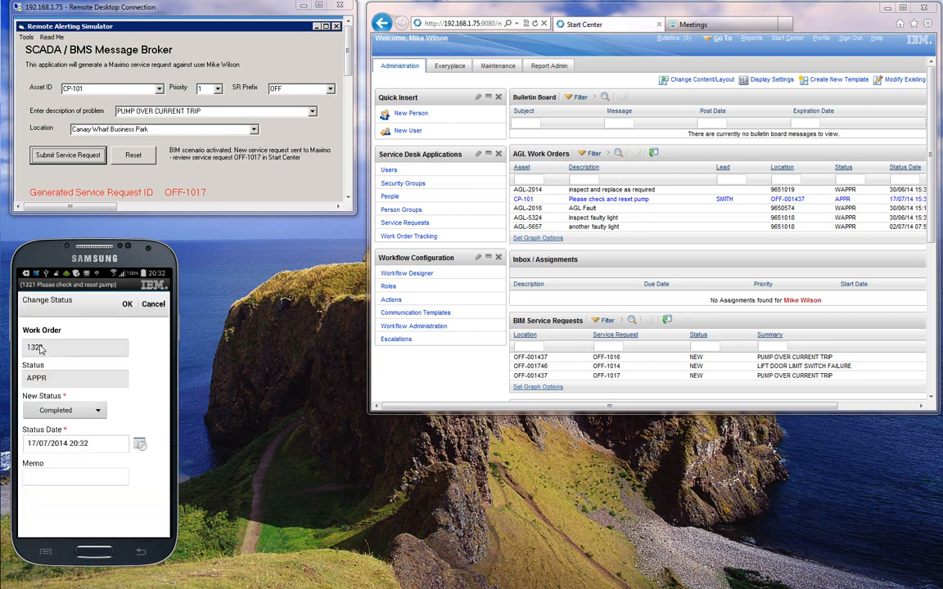
{"action": "left_click", "coordinate": [153, 303]}
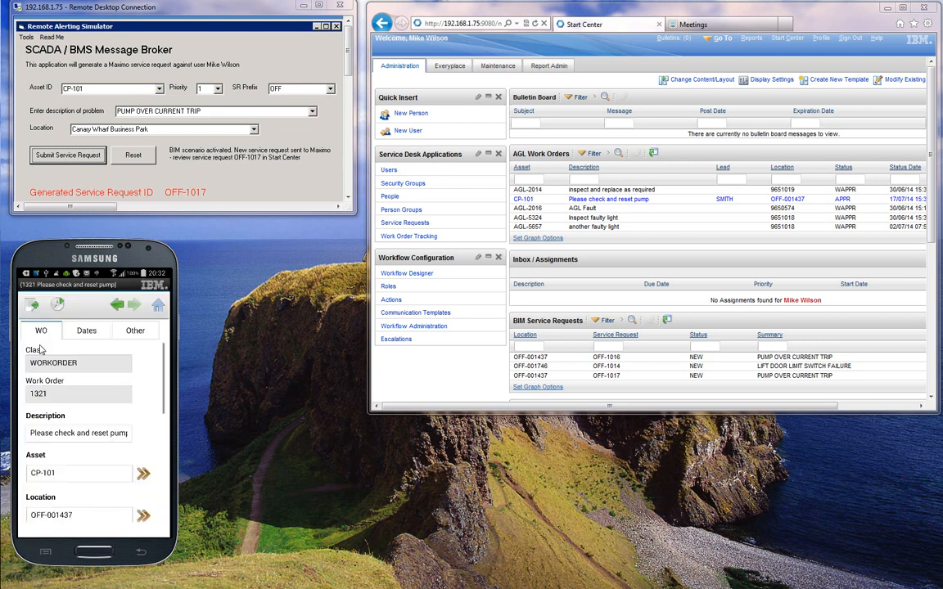